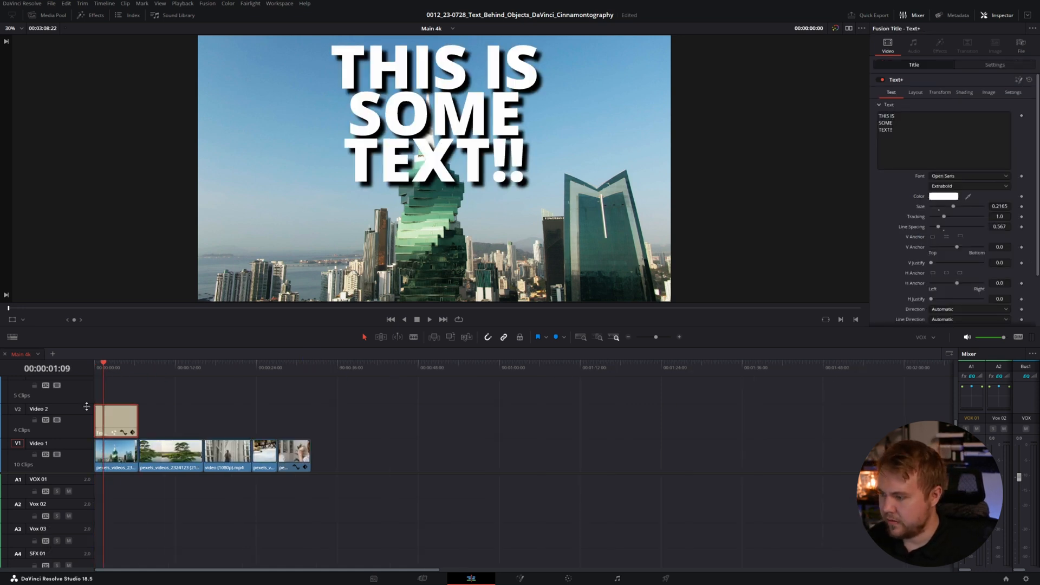
# Duplicate the tower clip onto a new Video 3 track above the Text+ title
pyautogui.click(209, 451)
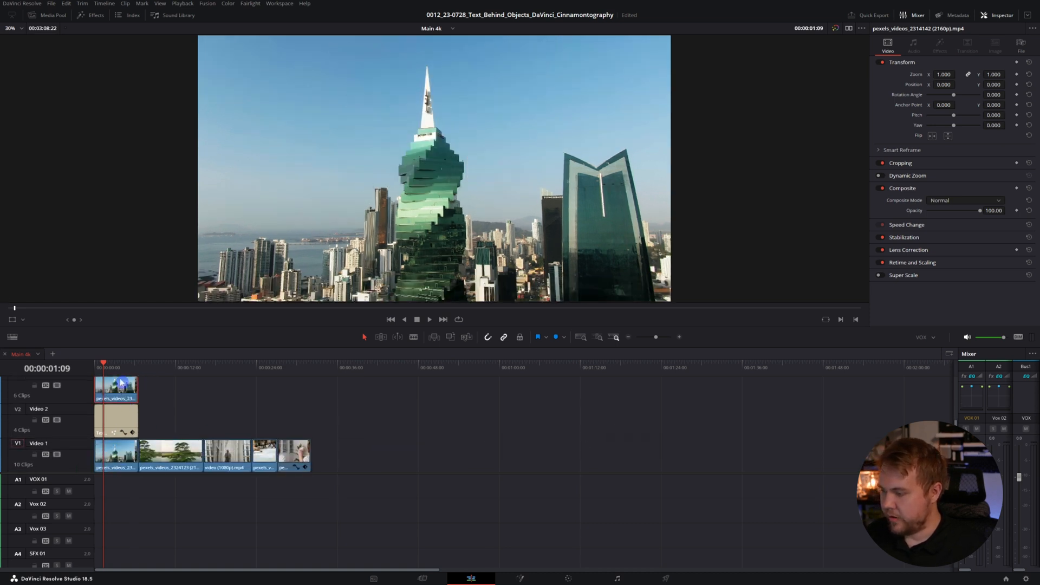
pyautogui.click(116, 390)
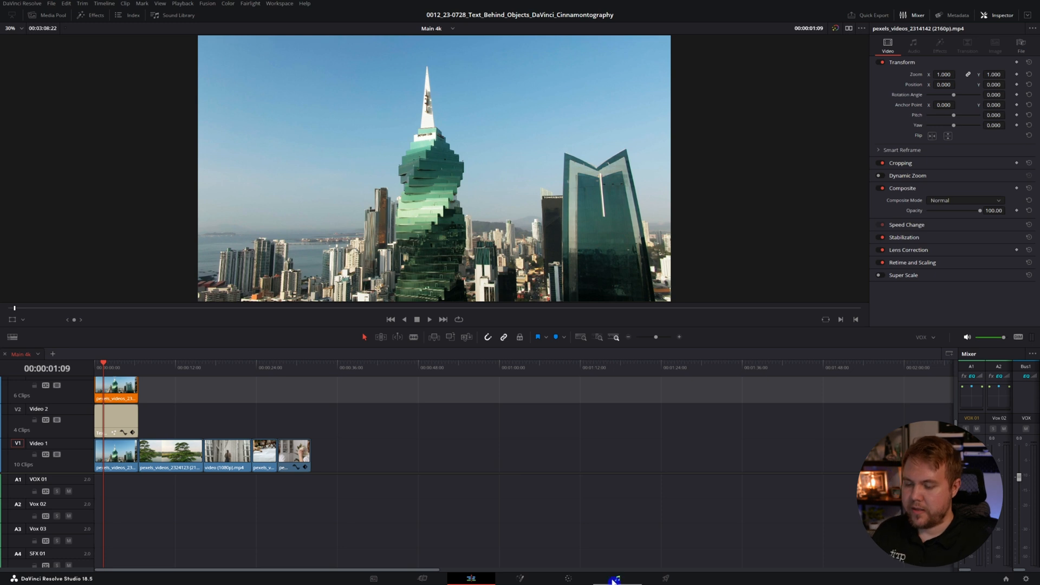
# Draw a Curve window around the green tower and track it forward and reverse
pyautogui.click(614, 579)
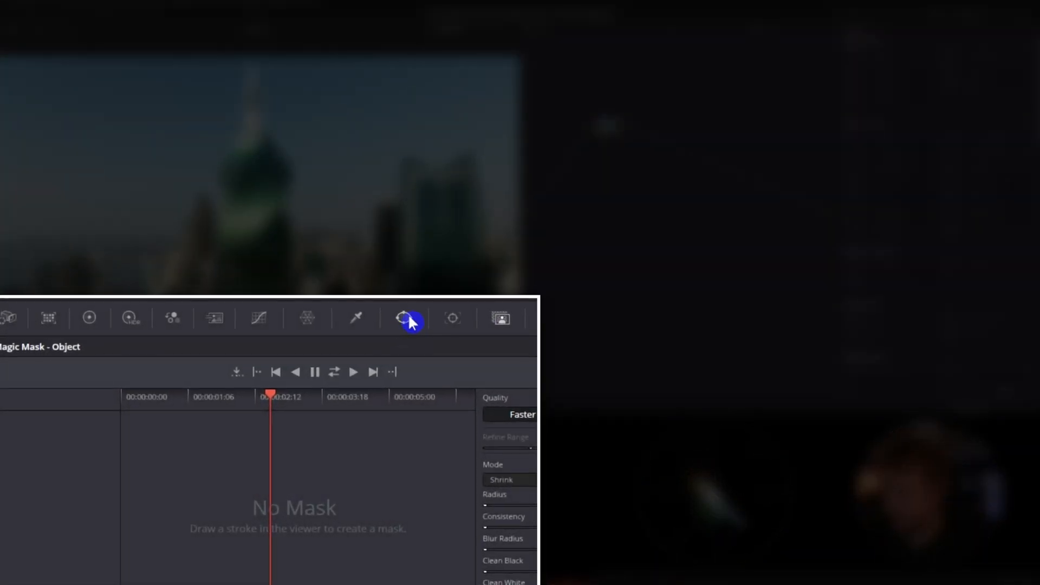
pyautogui.click(403, 318)
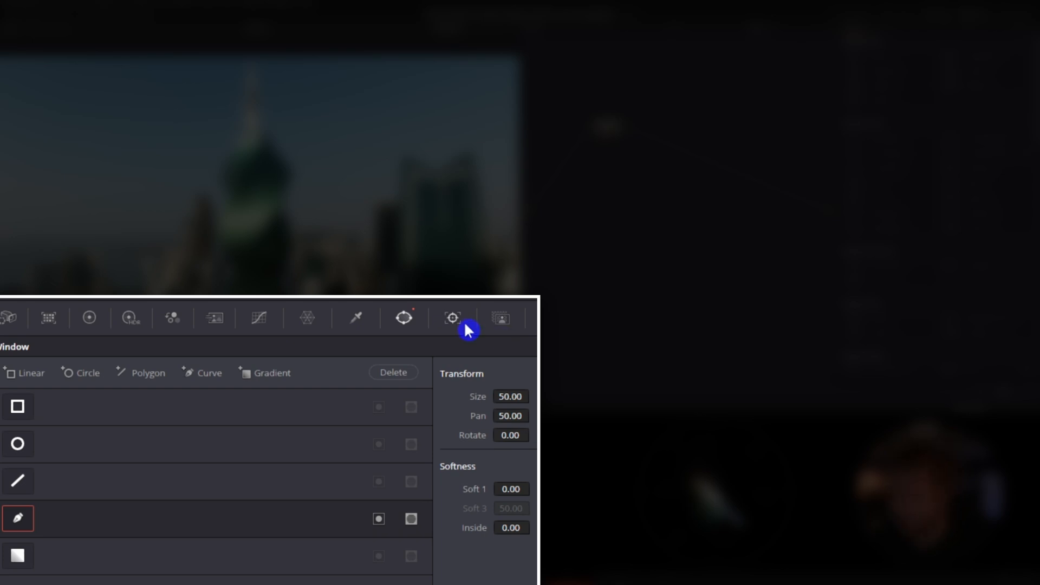
pyautogui.click(453, 318)
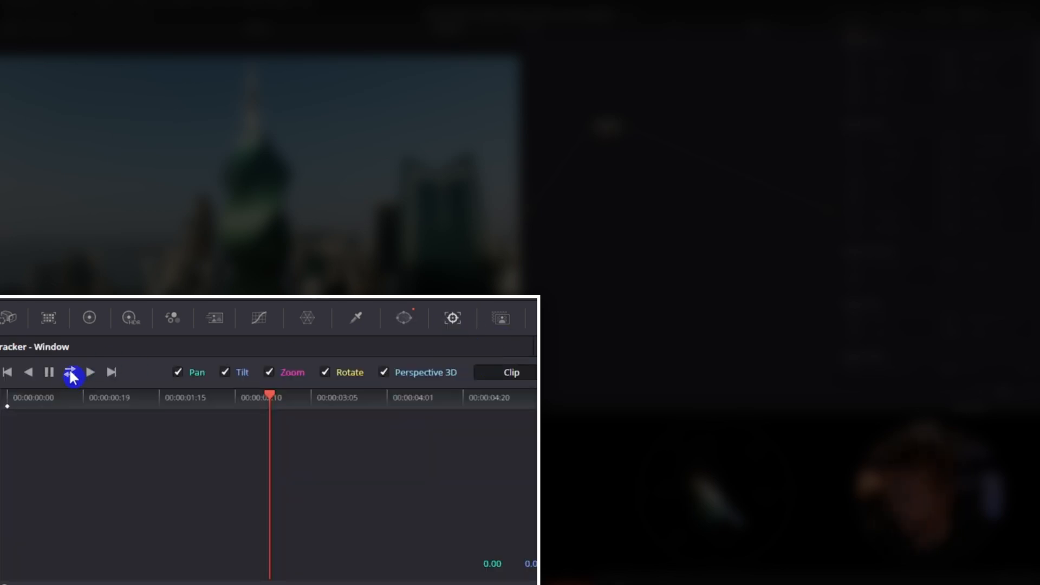
pyautogui.click(71, 371)
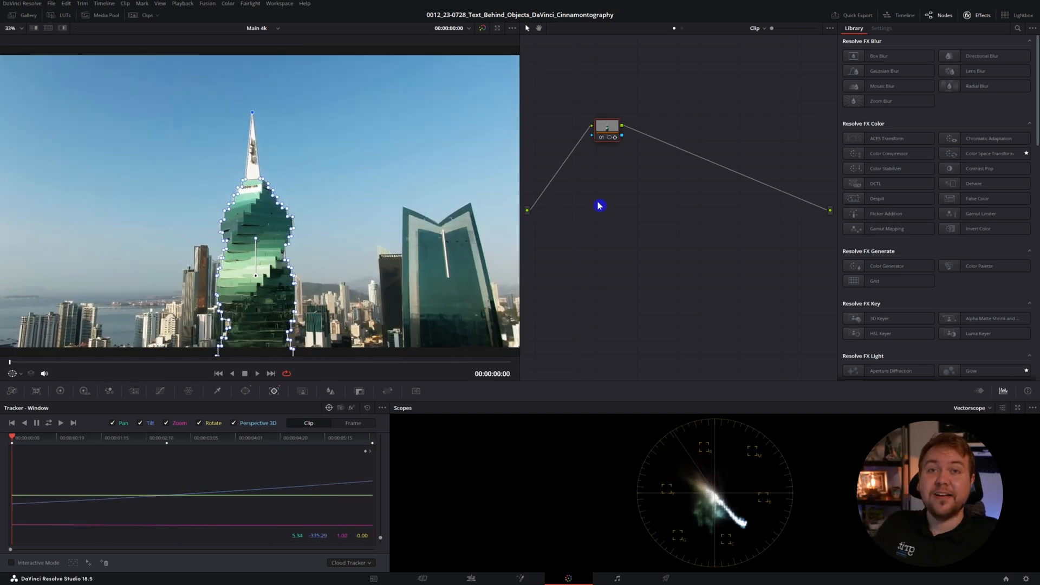
pyautogui.moveTo(730, 141)
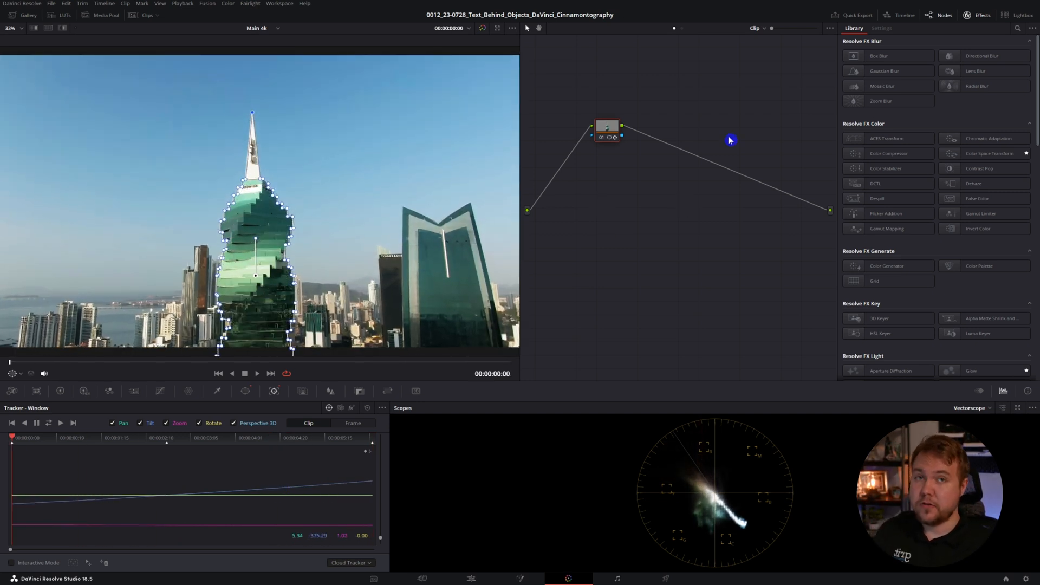
# Add an alpha output for the tower matte with softened edges, returning to the Edit page
pyautogui.rightClick(730, 140)
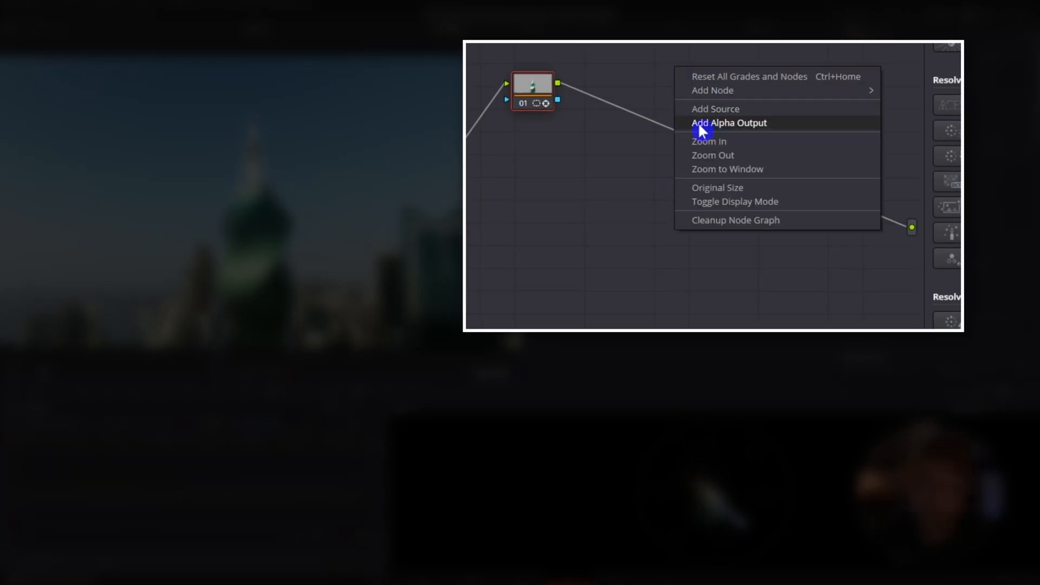
pyautogui.click(729, 123)
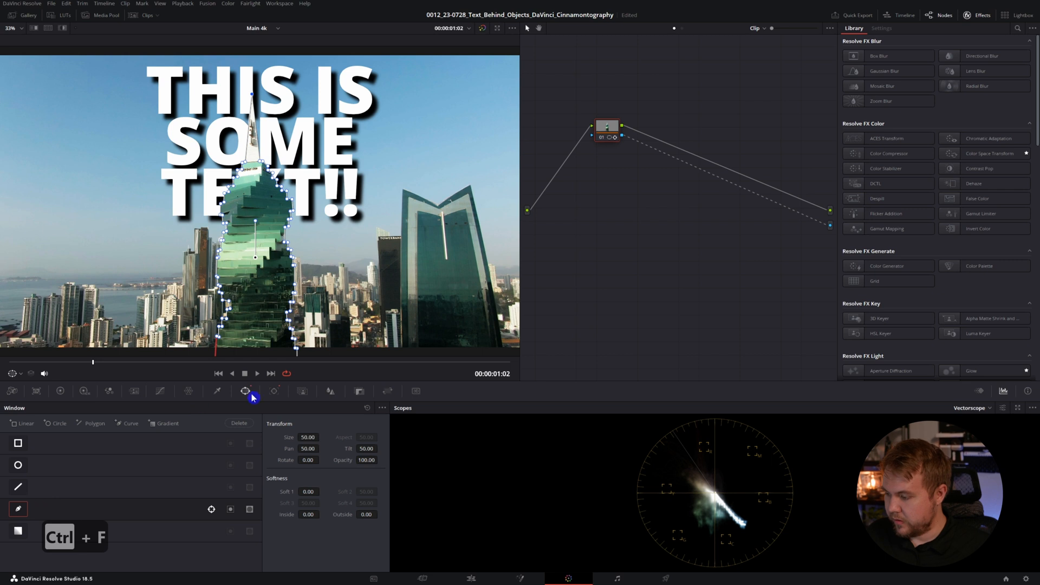
pyautogui.moveTo(321, 502)
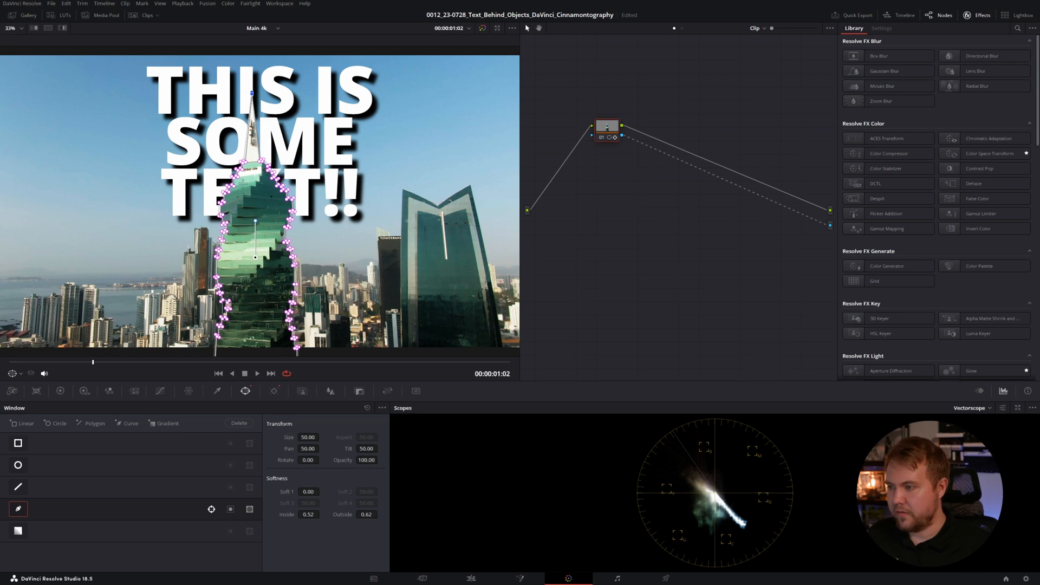
pyautogui.click(471, 578)
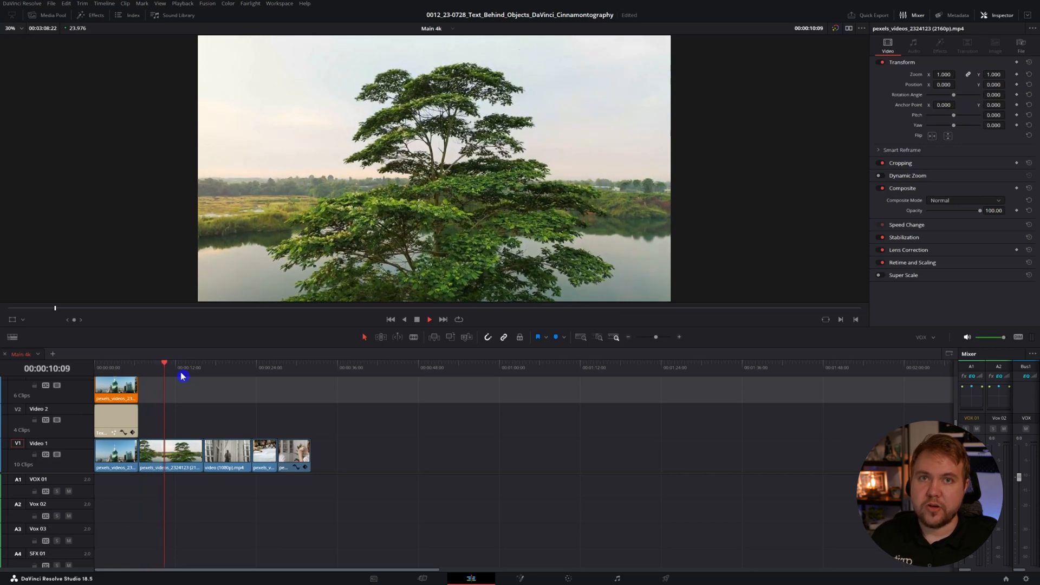
# Copy the Text+ title over the tree clip and stack a tree copy on Video 3
pyautogui.click(177, 364)
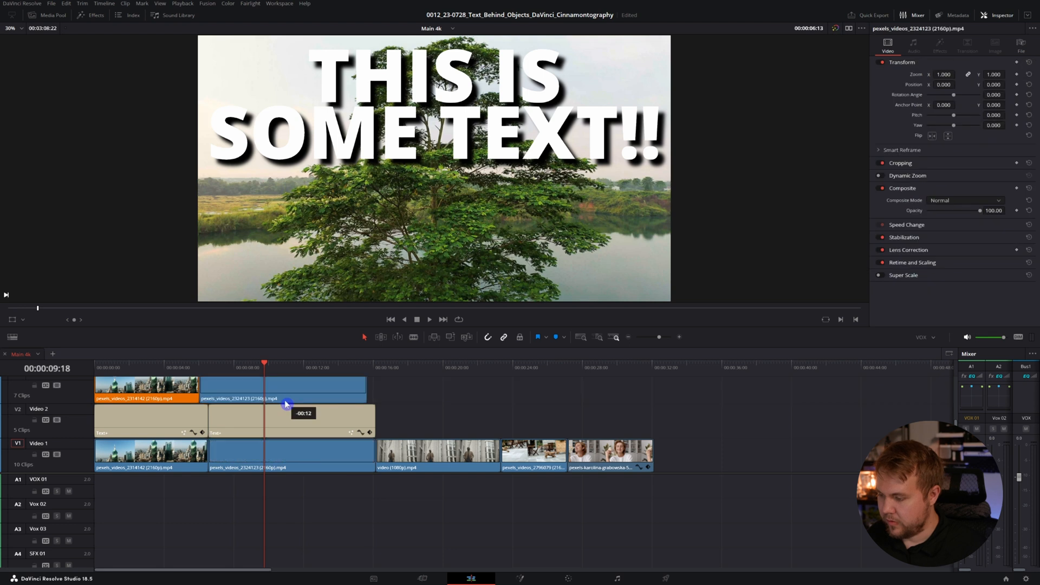
pyautogui.rightClick(289, 398)
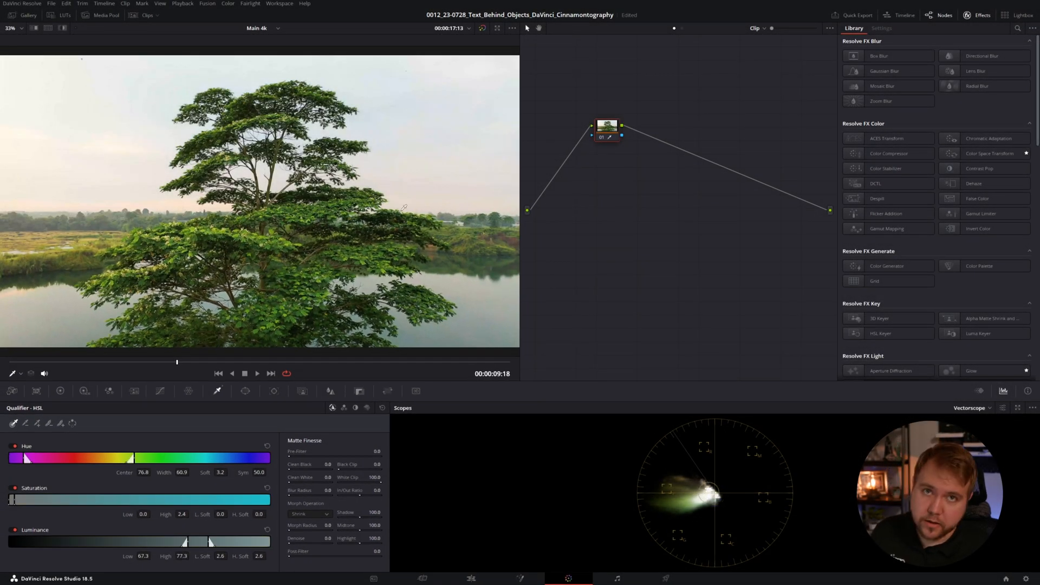
# Toggle the HSL qualifier highlight with Shift+H to view the tree key against grey
pyautogui.press('shift+h')
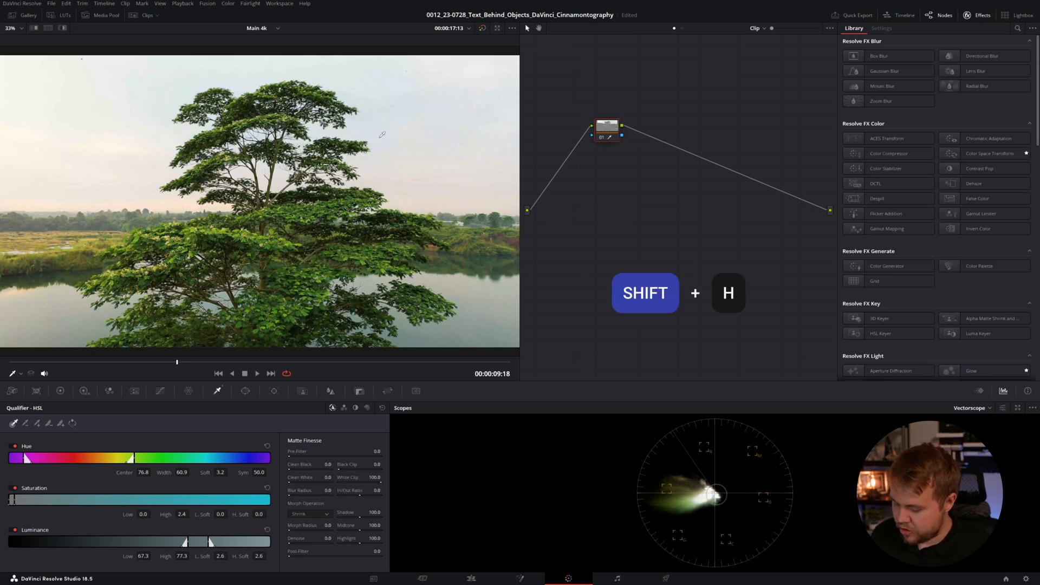
pyautogui.press('shift+h')
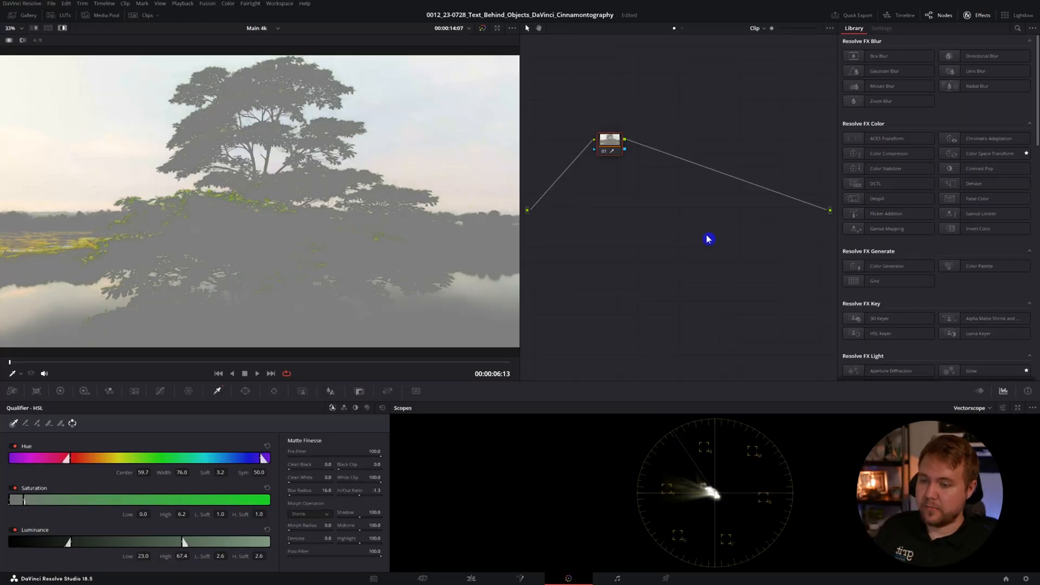
# Output the tree key as alpha and stack the man's clip above a copied title
pyautogui.rightClick(709, 238)
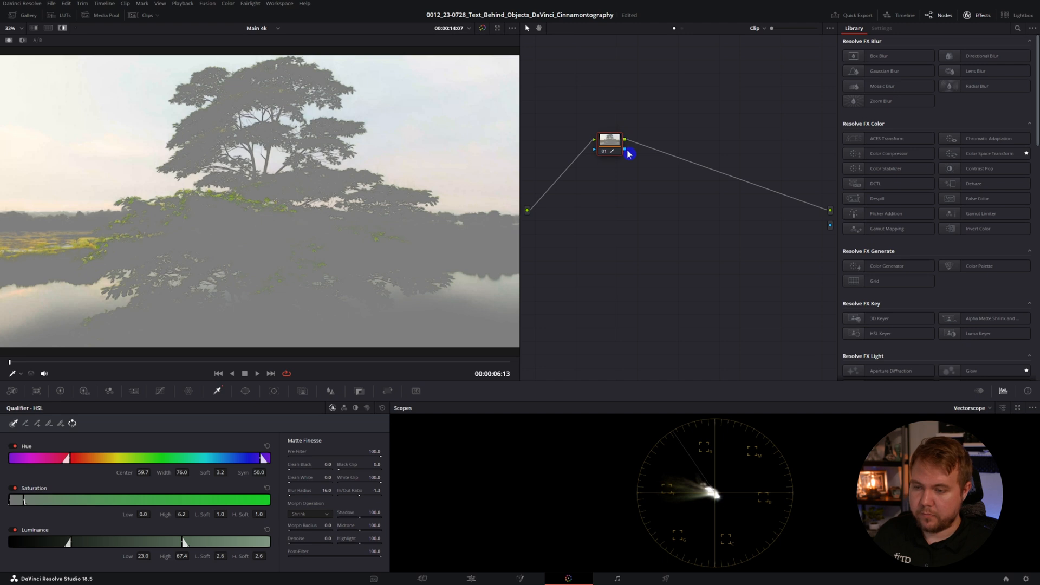
pyautogui.click(624, 148)
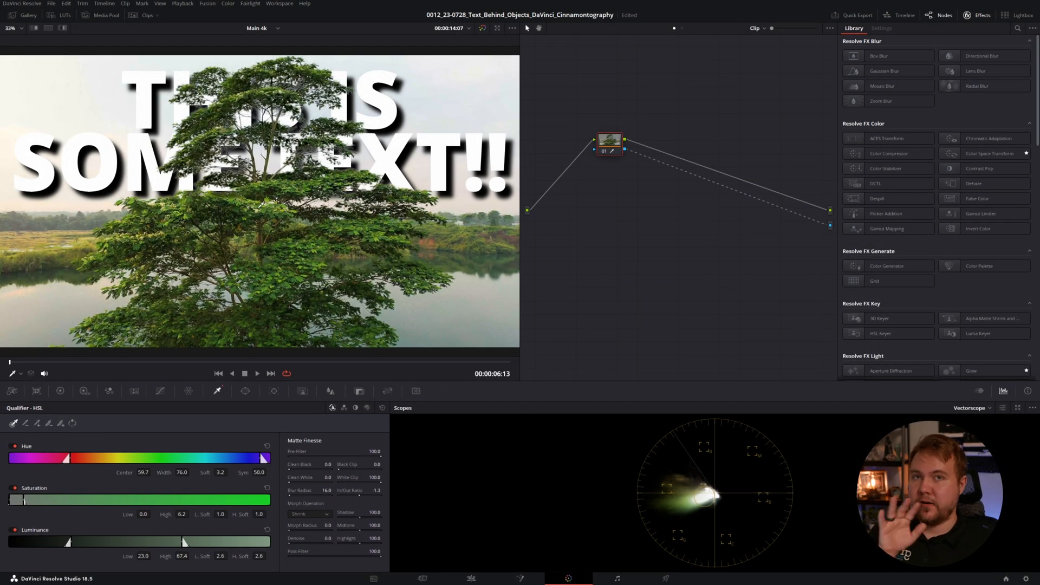
pyautogui.click(470, 579)
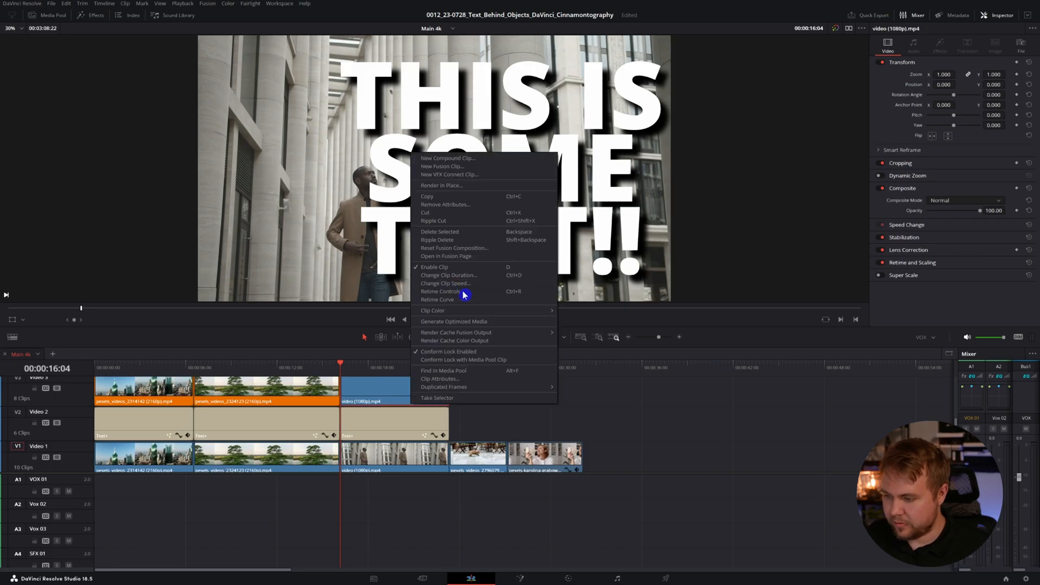
# Open Magic Mask on the man's clip in Person mode and browse the Features list
pyautogui.click(568, 578)
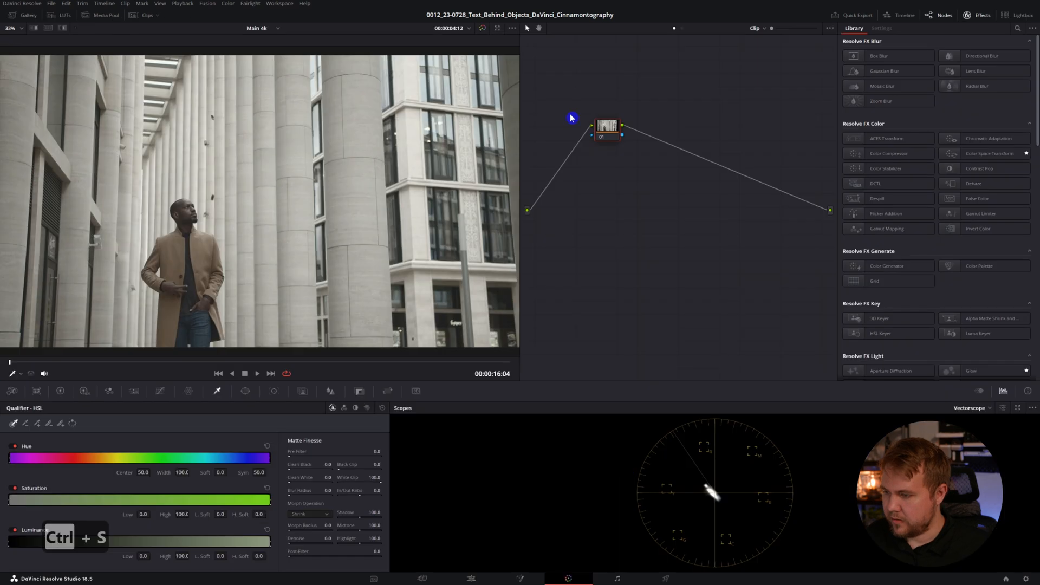
pyautogui.click(601, 227)
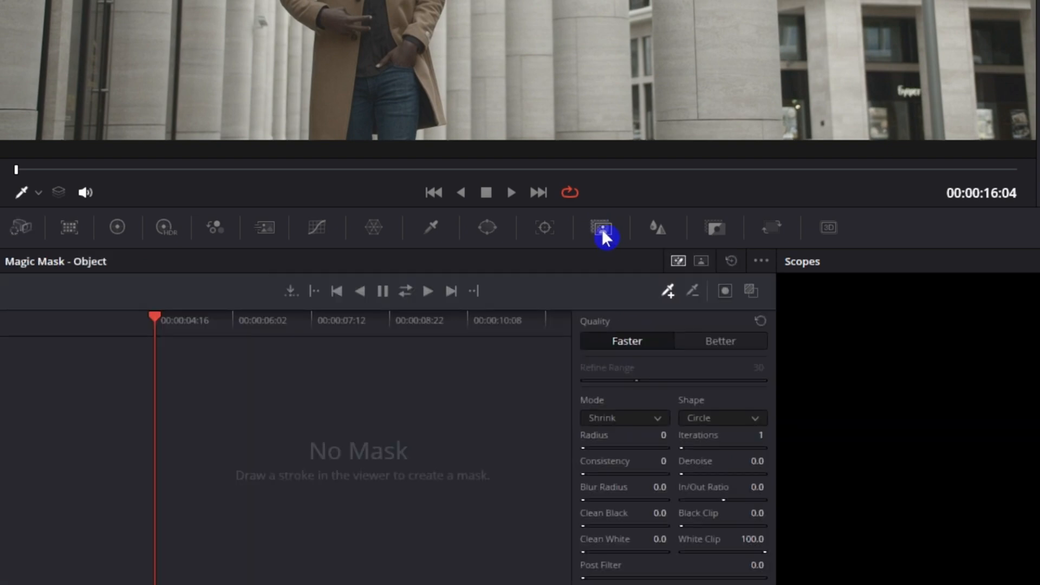
pyautogui.moveTo(720, 266)
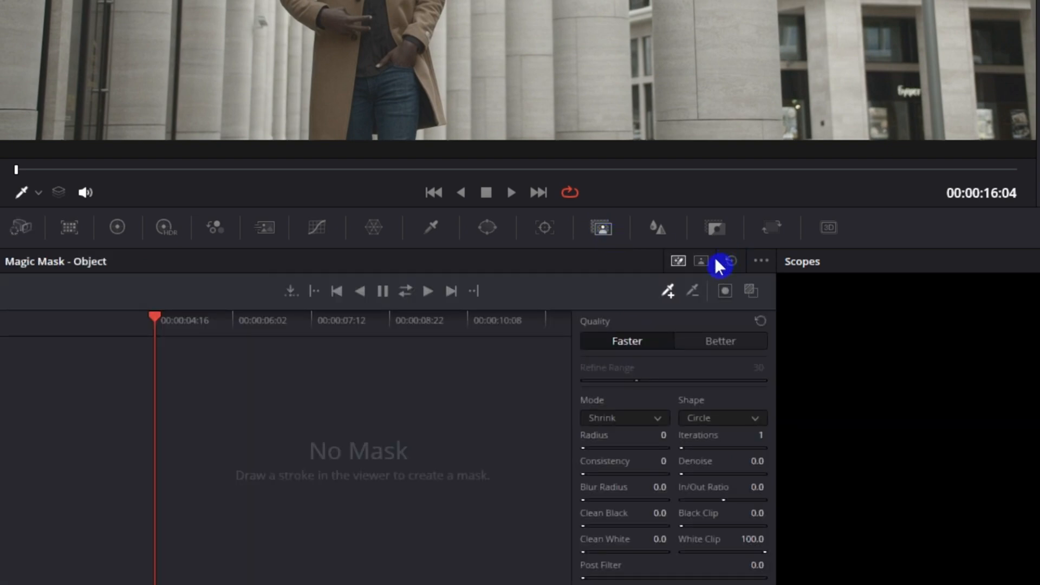
pyautogui.click(701, 261)
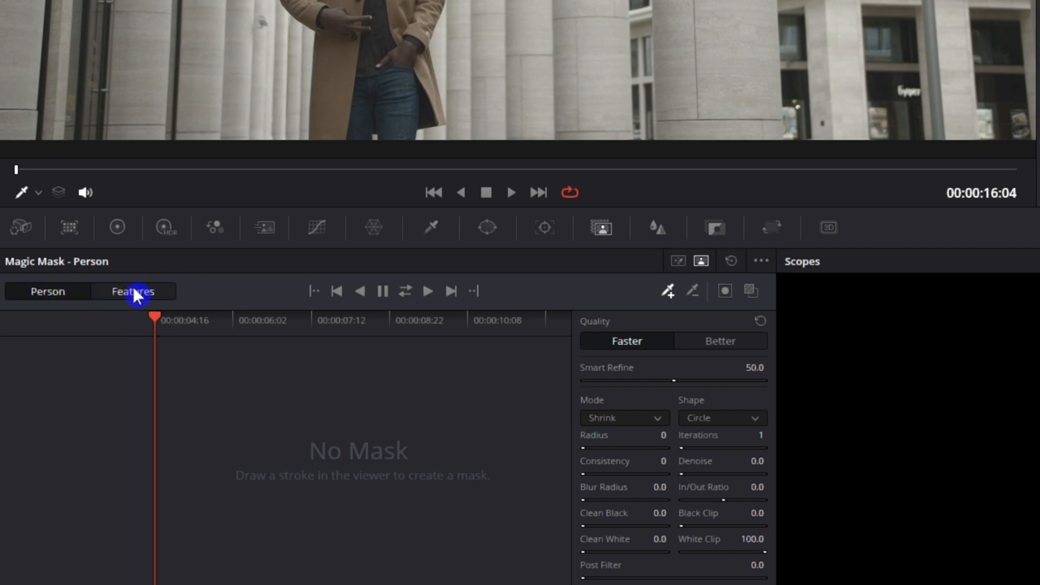
pyautogui.click(133, 290)
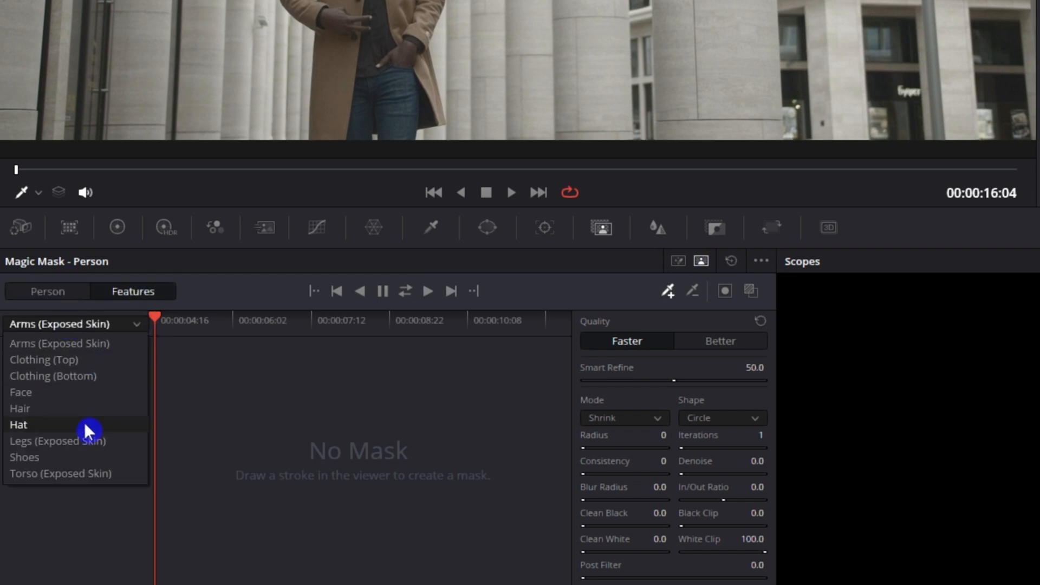
pyautogui.moveTo(126, 458)
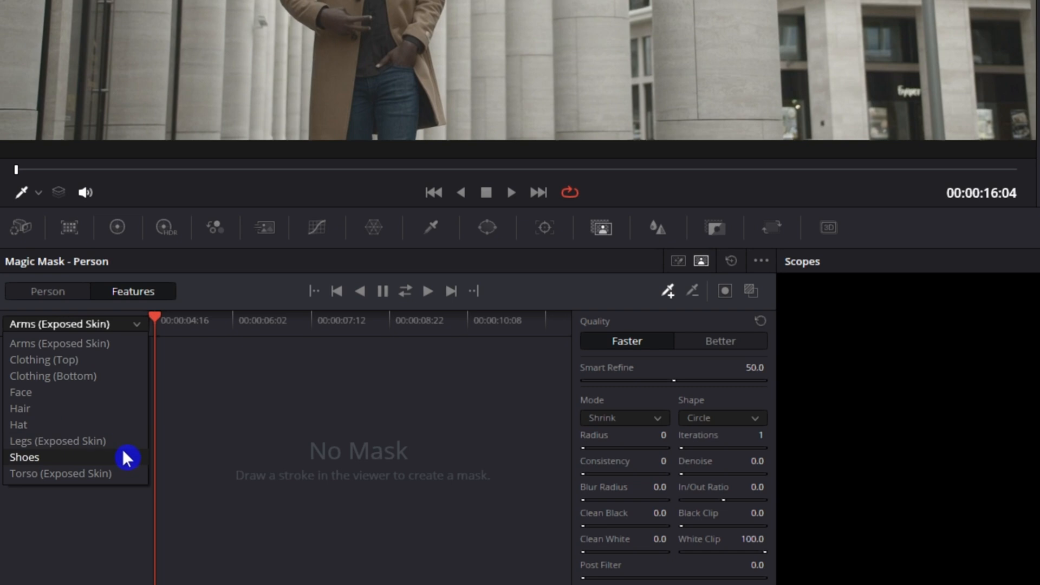
pyautogui.moveTo(60, 335)
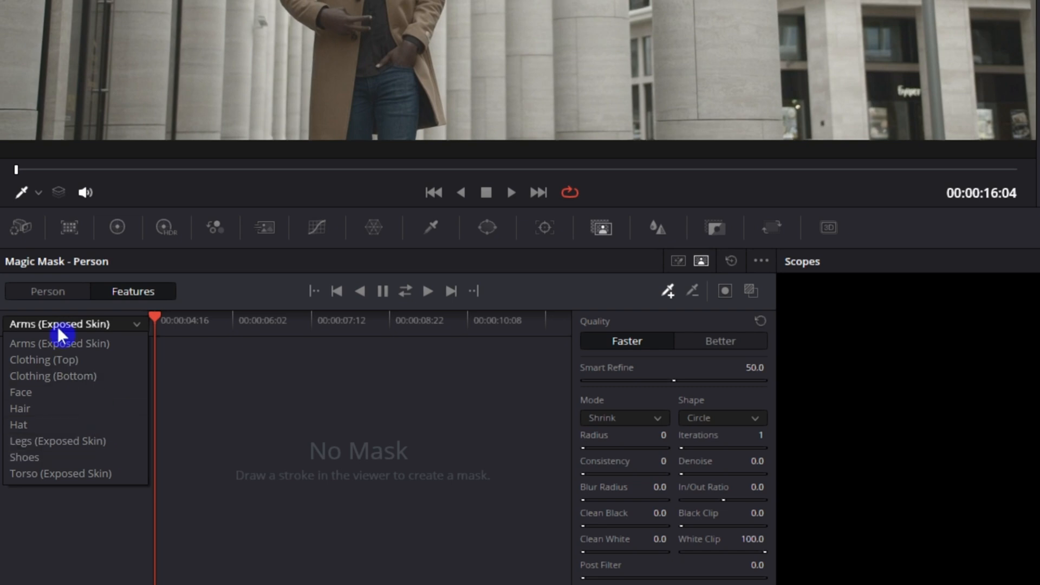
pyautogui.click(47, 290)
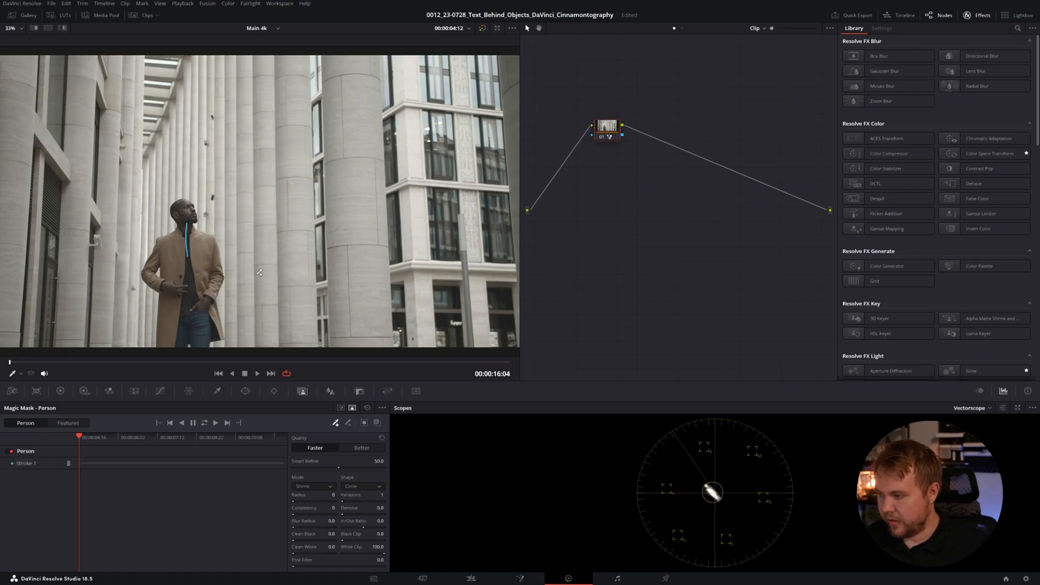
# Track the man's Magic Mask, view its overlay, and connect it to an alpha output
pyautogui.click(533, 367)
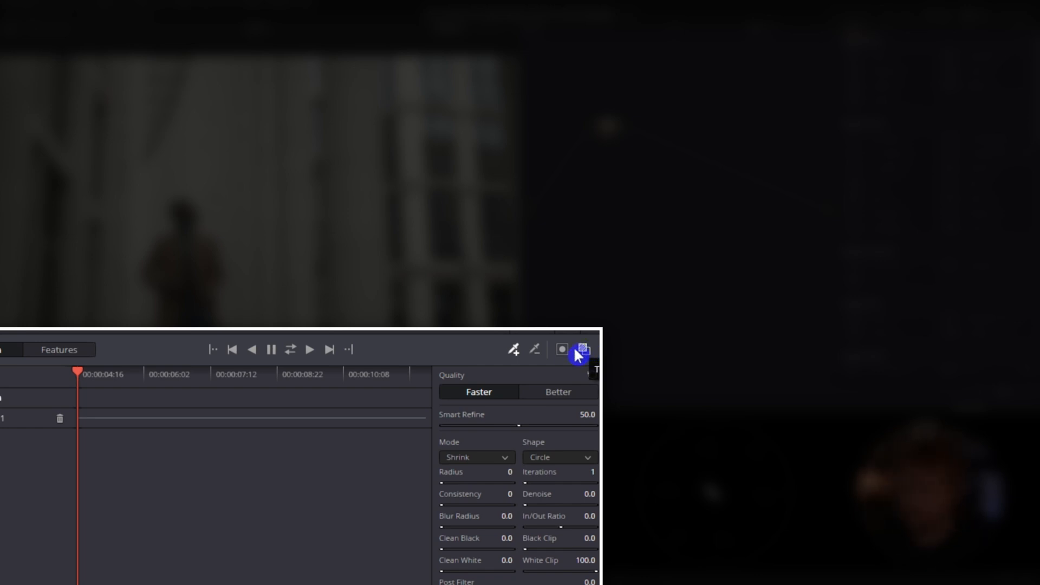
pyautogui.click(579, 350)
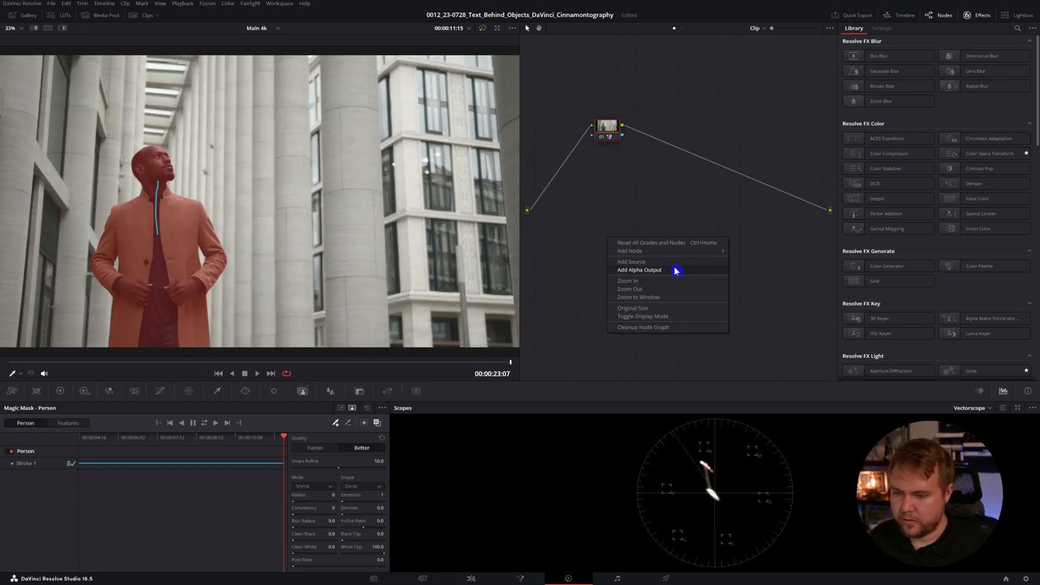
pyautogui.click(638, 270)
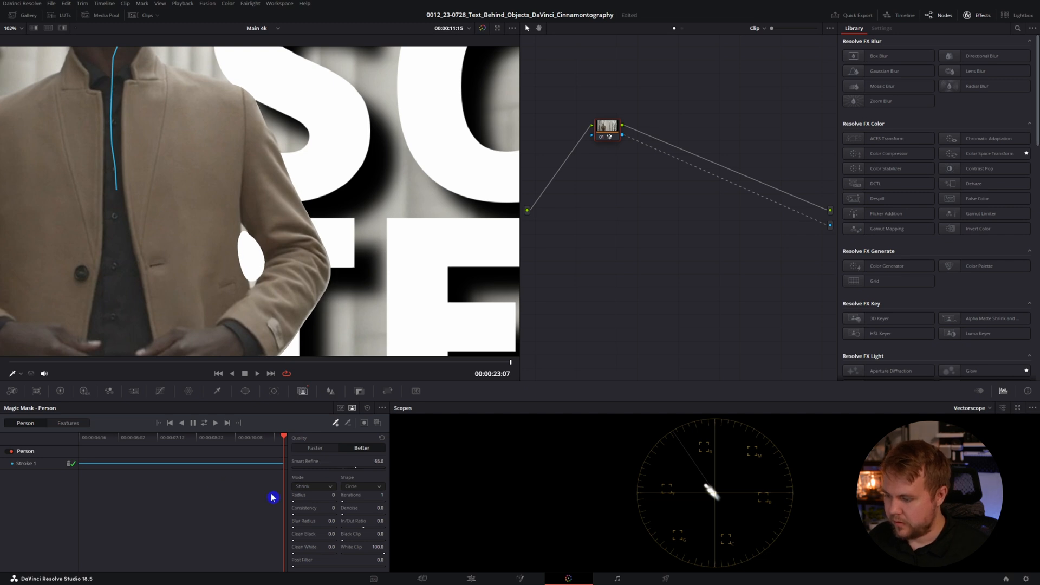
pyautogui.click(330, 494)
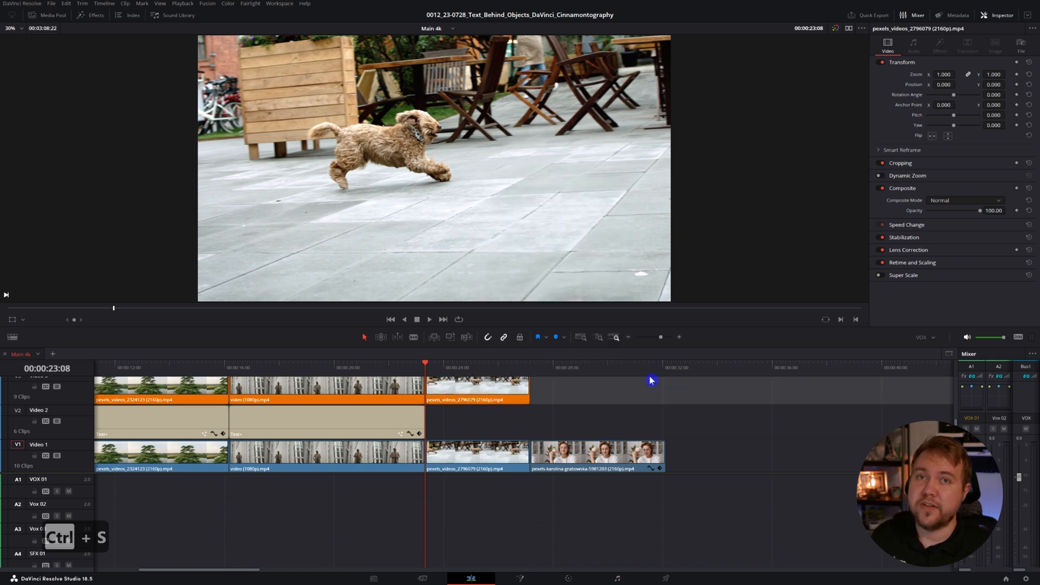
# Save the project with Ctrl+S while parked on the running dog clip
pyautogui.press('ctrl+s')
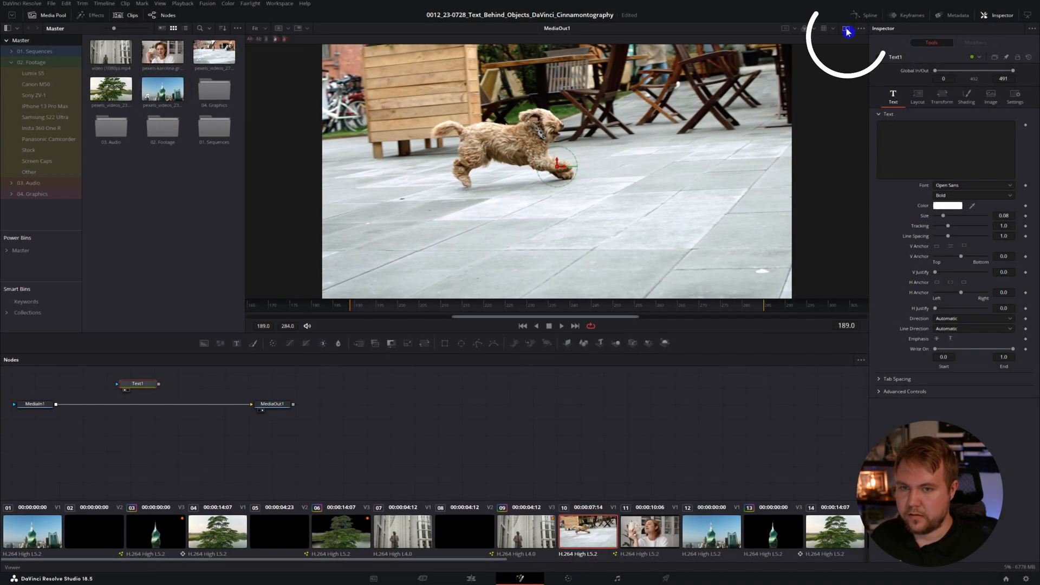
# Show the Text node beside the final output in the Fusion viewers
pyautogui.click(846, 28)
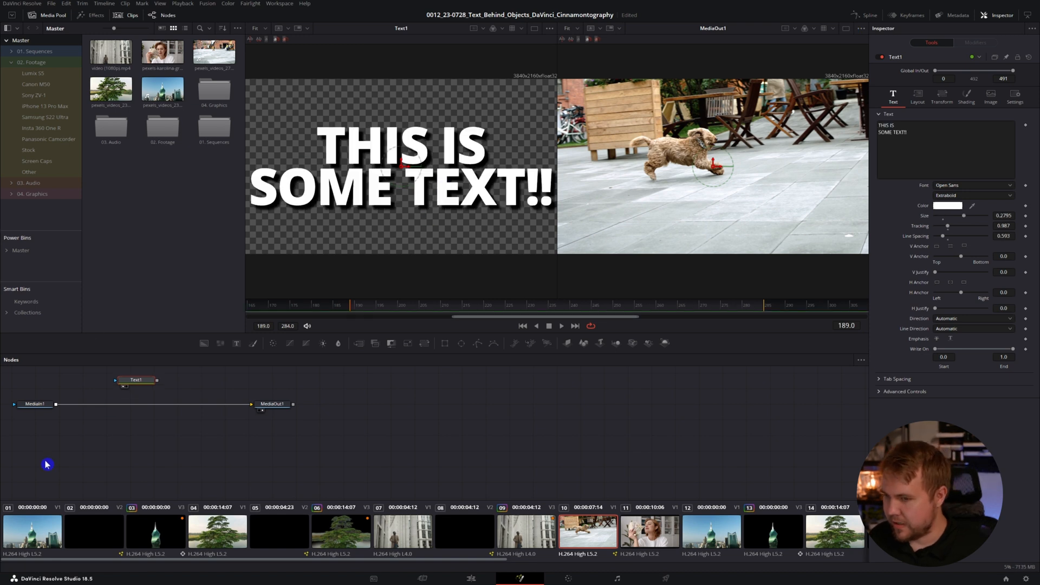
pyautogui.click(36, 403)
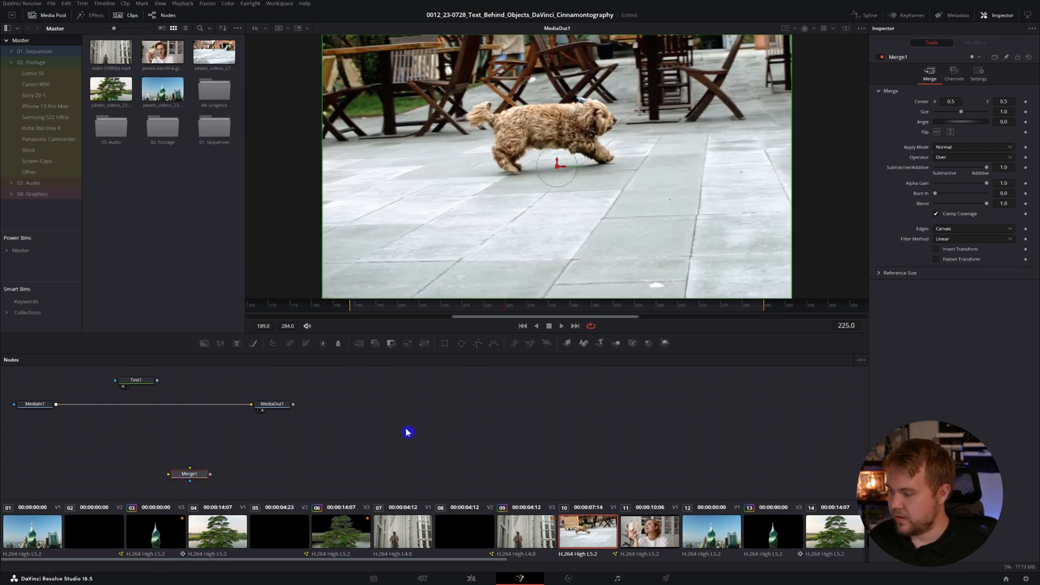
# Add a Tracker node with Tracker 1 placed on the pavement near the dog
pyautogui.click(35, 403)
pyautogui.write('trac')
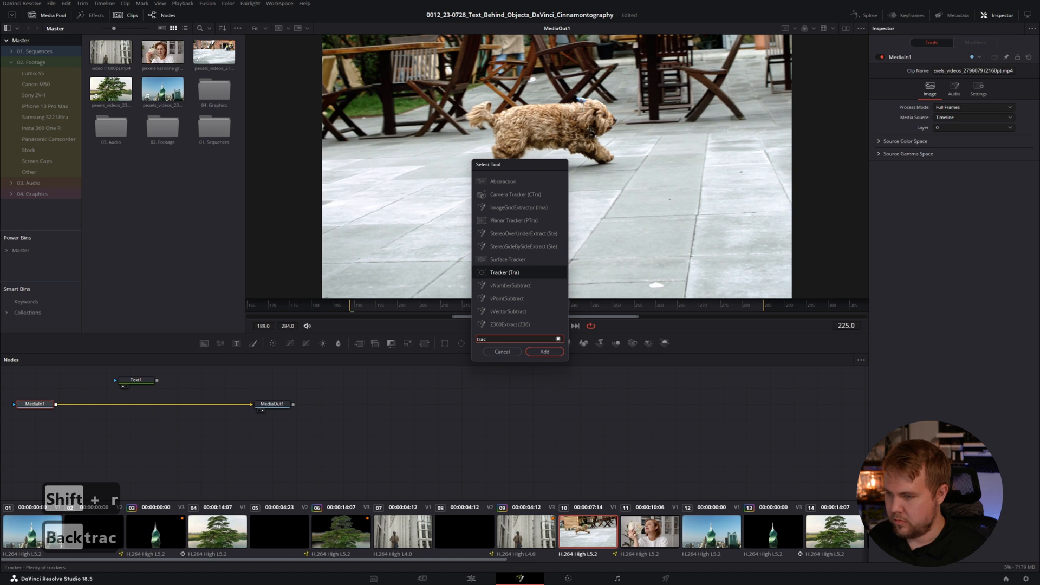
pyautogui.click(544, 352)
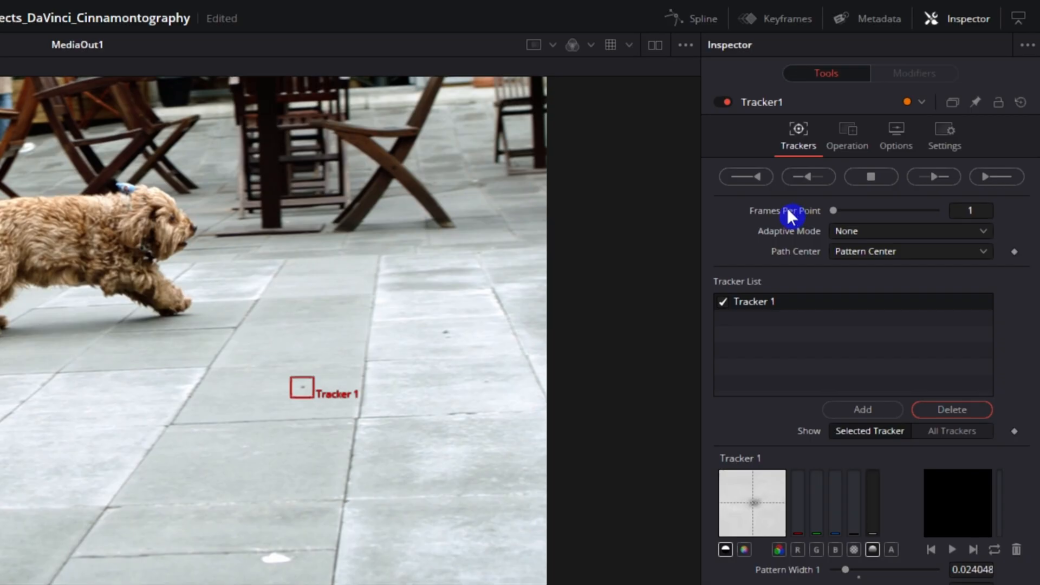
# Set the tracker Operation to Match Move and Adaptive Mode to Every Frame
pyautogui.click(848, 136)
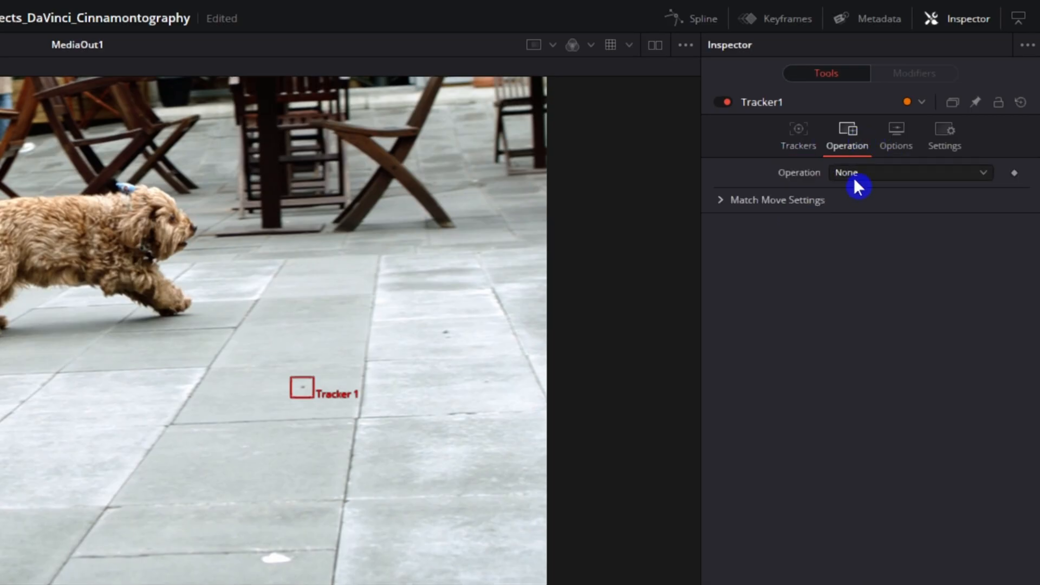
pyautogui.click(910, 172)
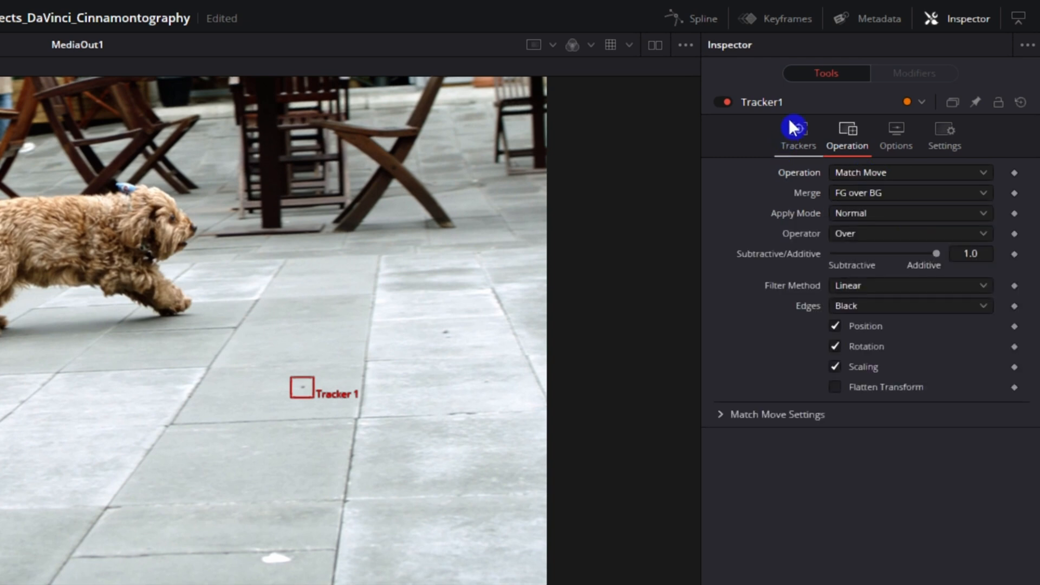
pyautogui.click(798, 135)
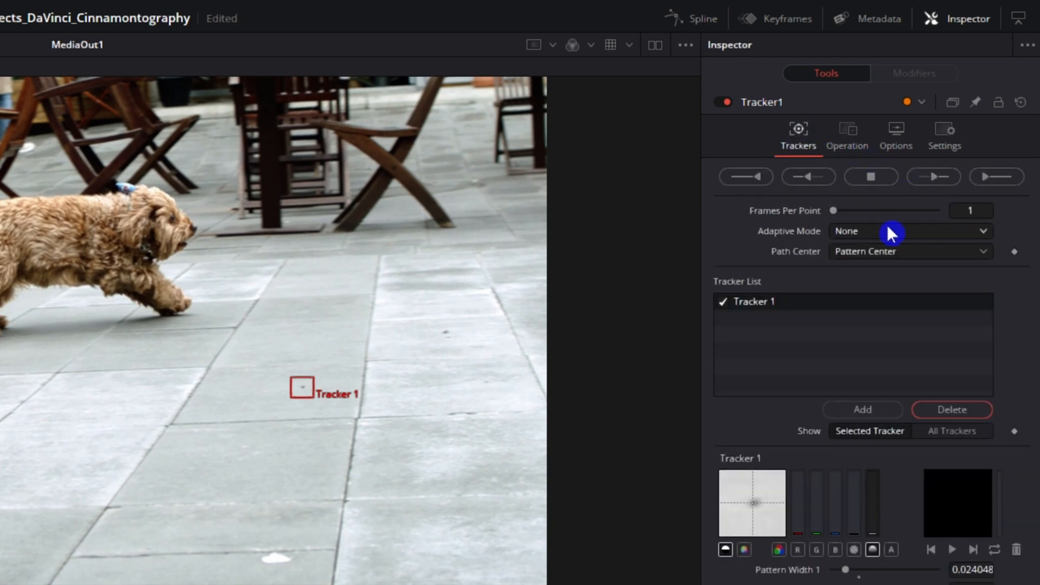
pyautogui.click(909, 231)
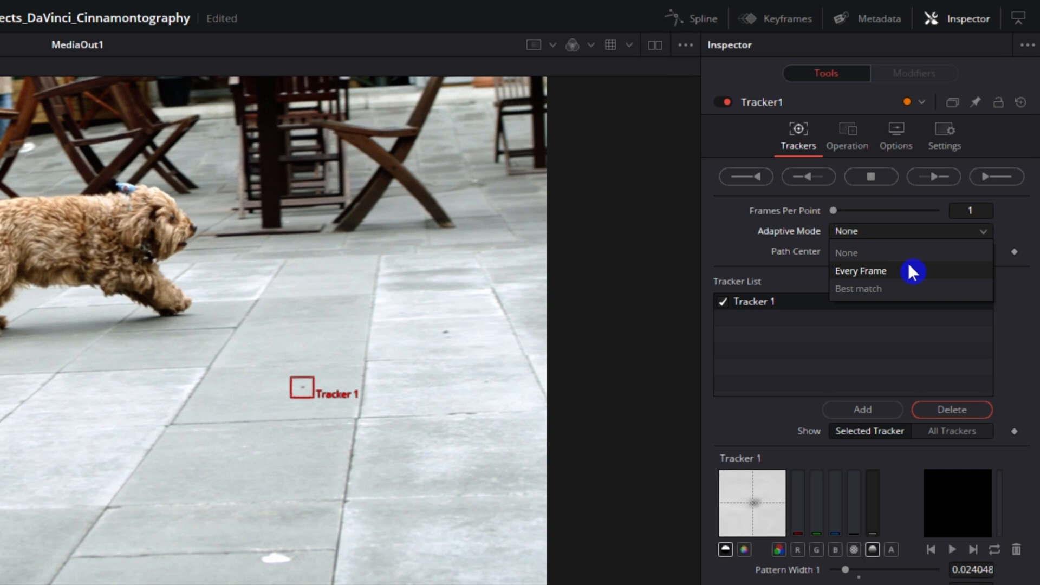
pyautogui.click(861, 271)
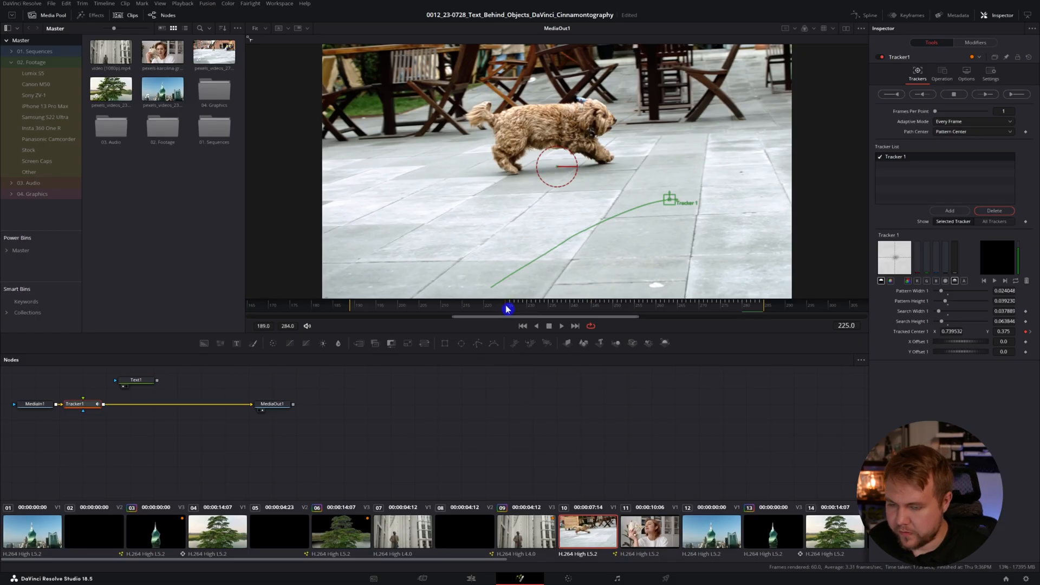
# Track the pavement point backward and forward through the dog clip
pyautogui.click(923, 94)
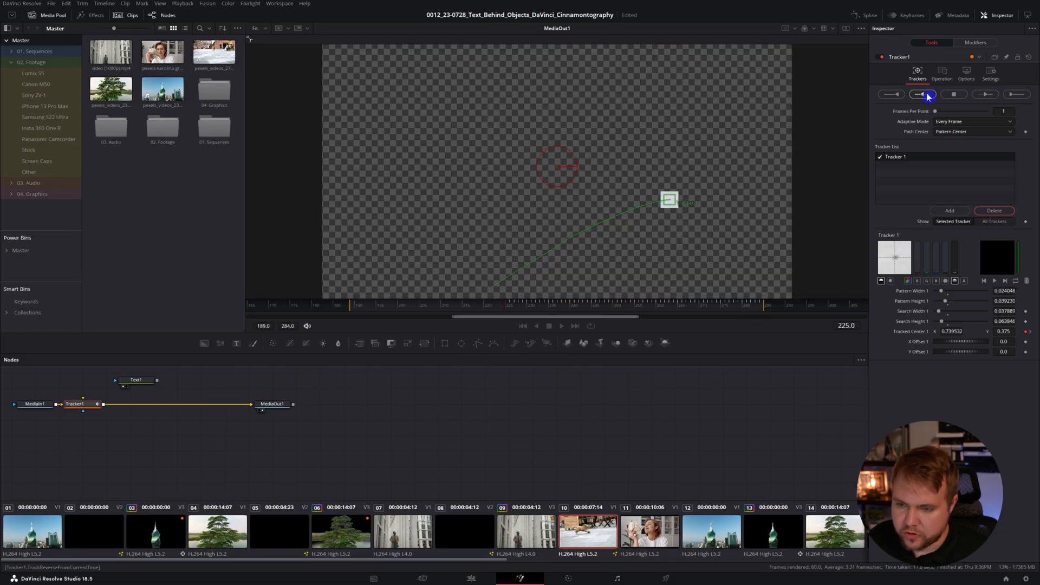
pyautogui.click(928, 94)
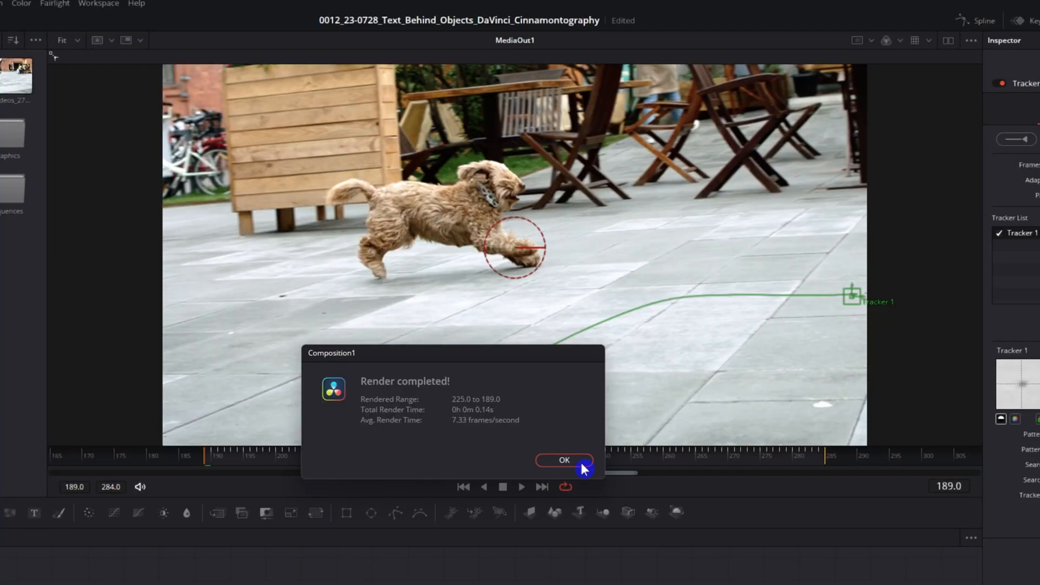
pyautogui.click(564, 460)
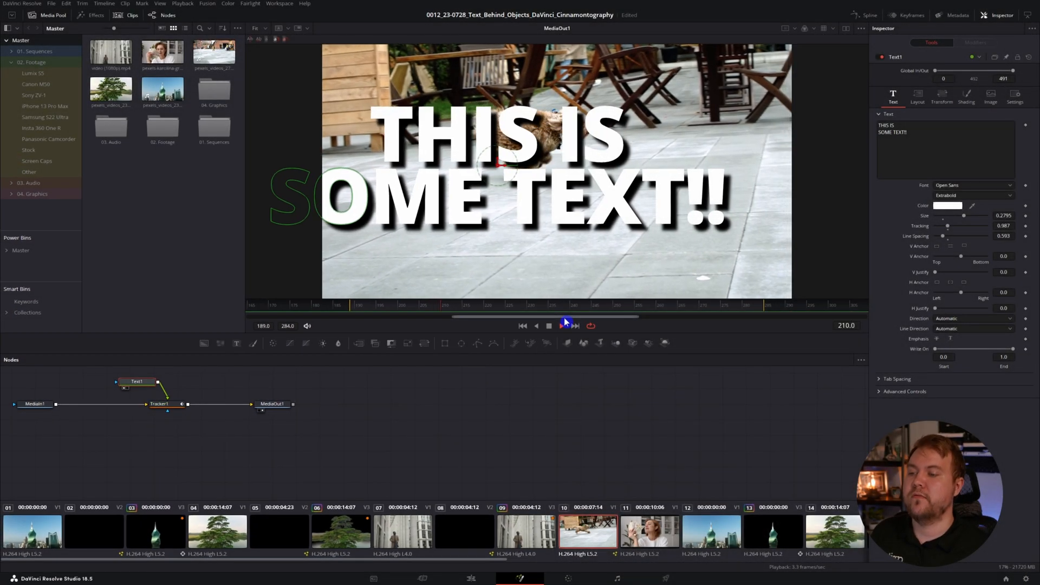
# Shrink the tracked text and move it lower left, then return to the Edit timeline
pyautogui.click(562, 326)
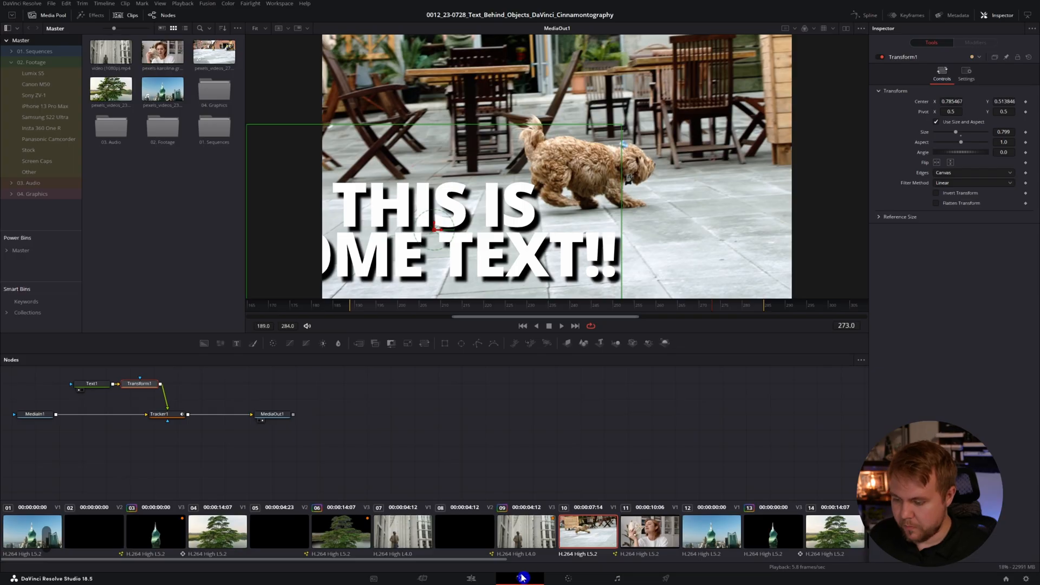
pyautogui.click(470, 578)
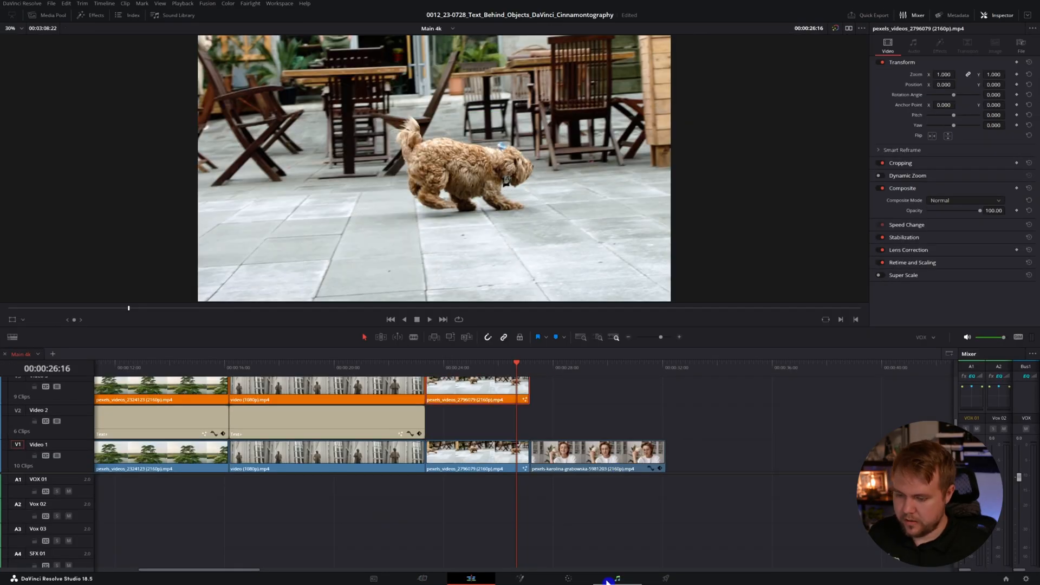
# On the Color page, Magic Mask the dog and add an alpha output
pyautogui.click(568, 578)
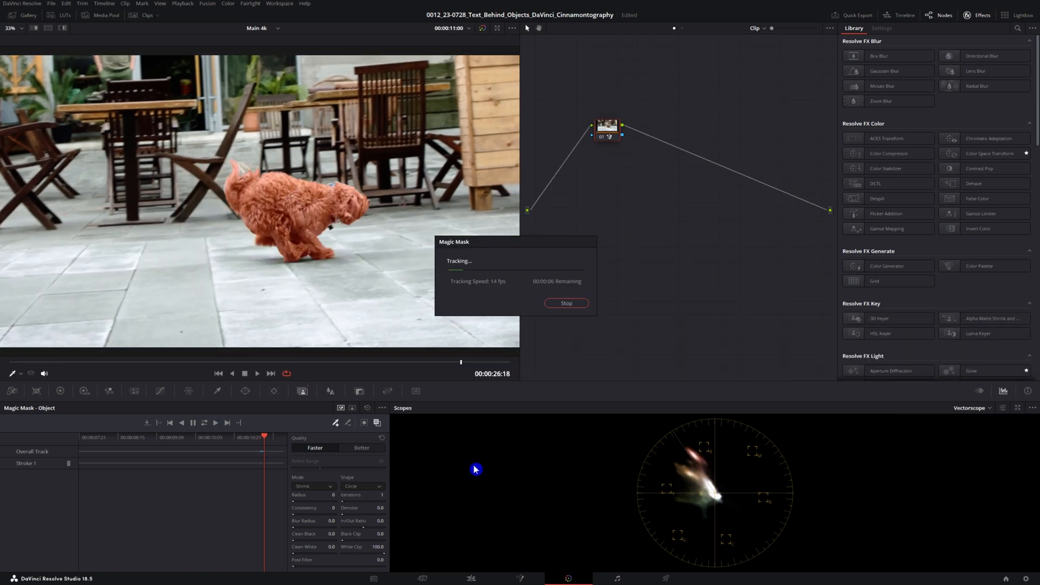
pyautogui.rightClick(640, 261)
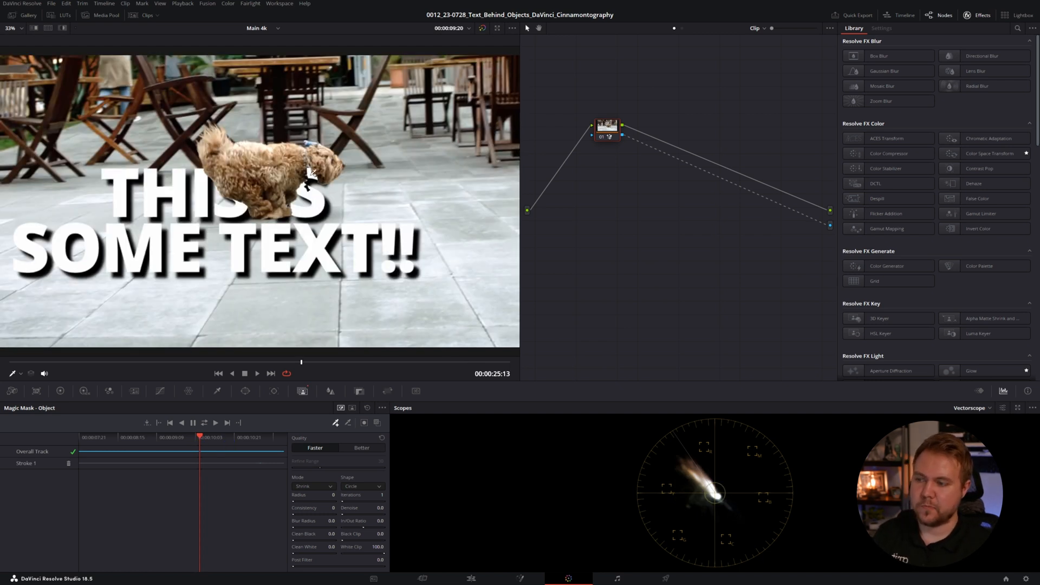
pyautogui.moveTo(351, 260)
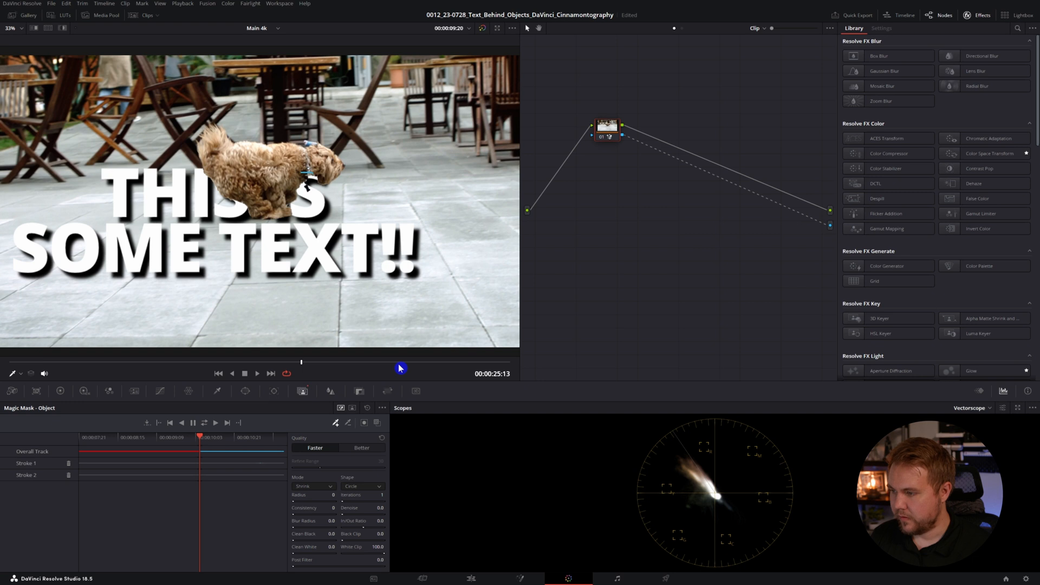
pyautogui.moveTo(319, 174)
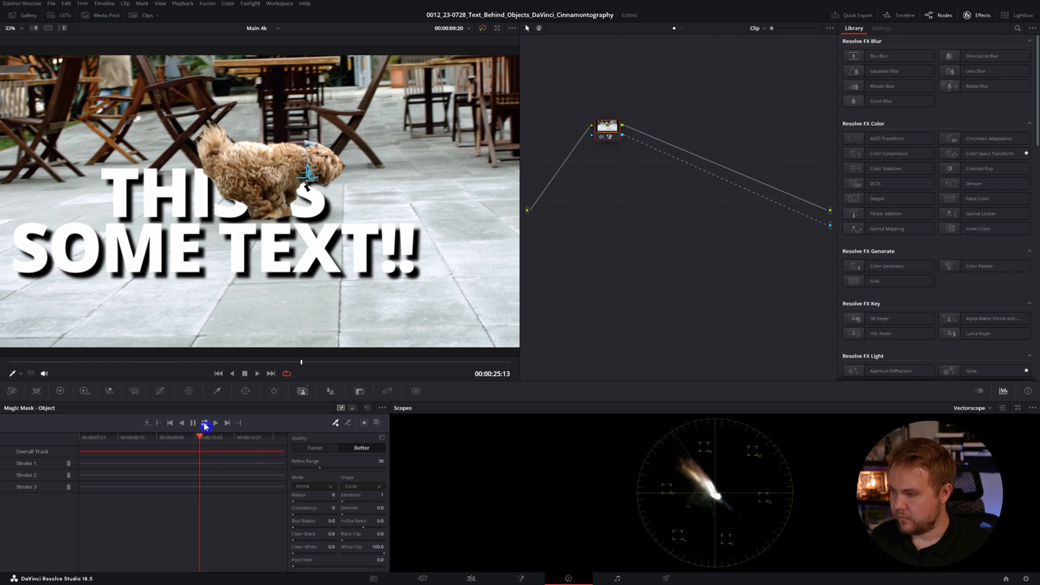
# Re-track the dog mask, then bring up the Effects library for the woman's clip
pyautogui.click(470, 579)
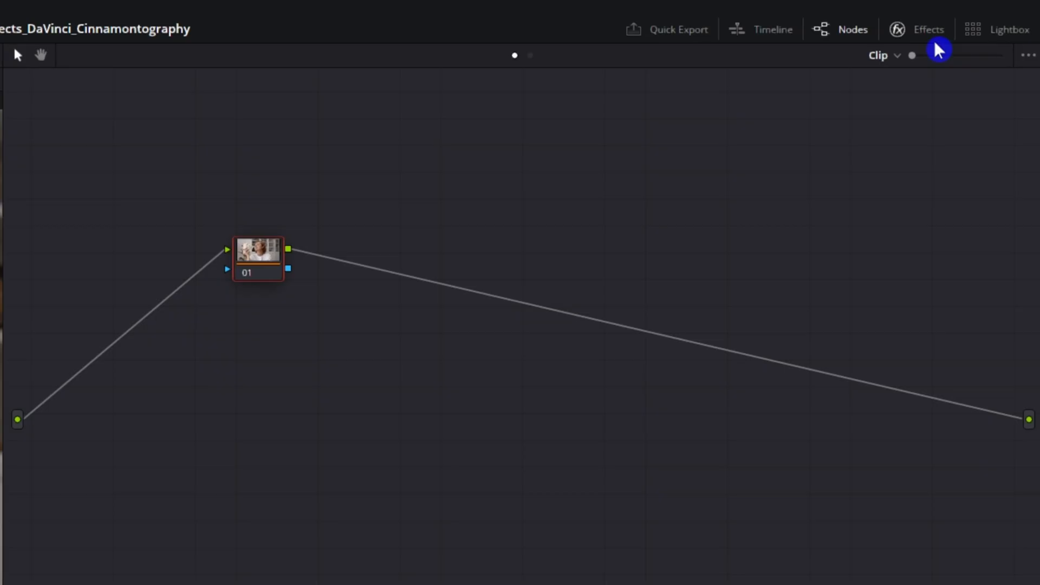
pyautogui.click(928, 29)
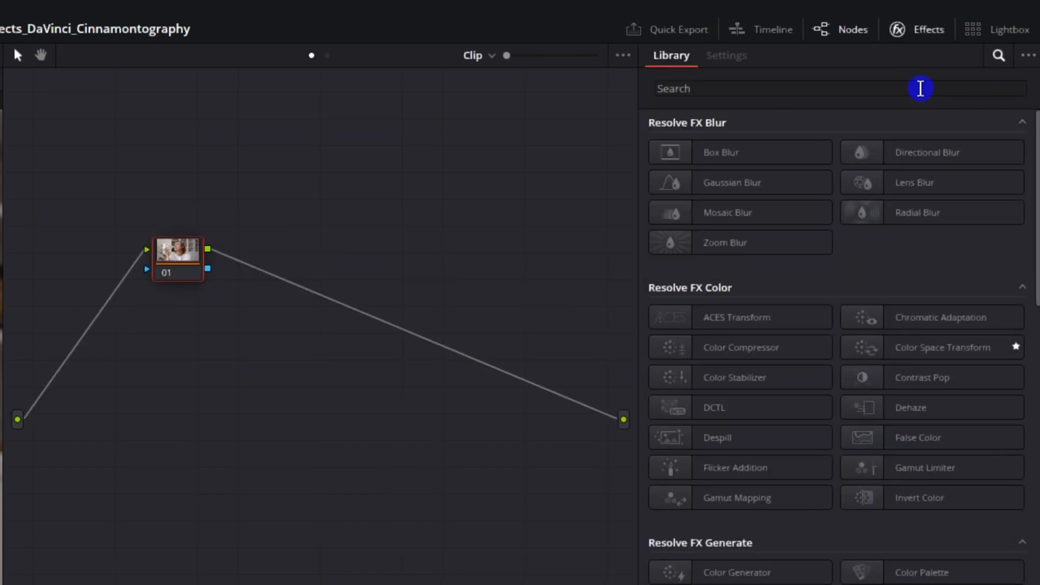
# Apply Depth Map to the woman's clip with Postprocessing and Adjust Map Levels enabled
pyautogui.write('de')
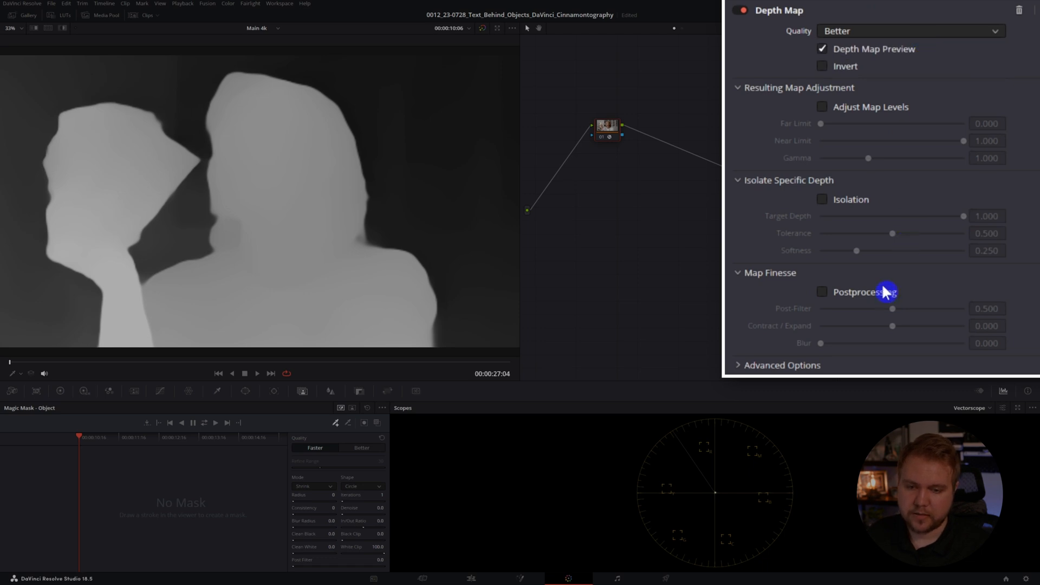
pyautogui.click(822, 292)
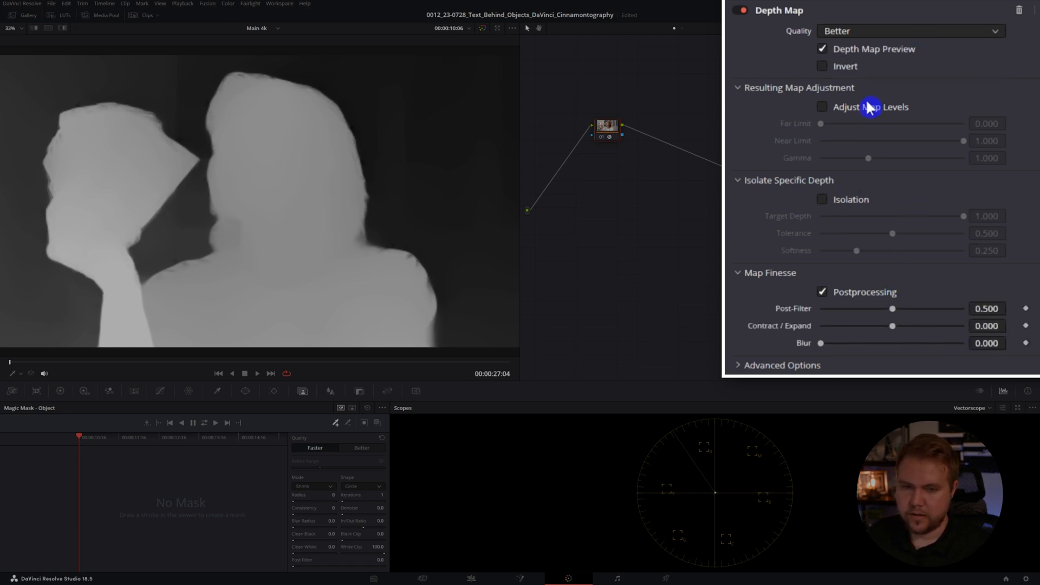
pyautogui.click(822, 107)
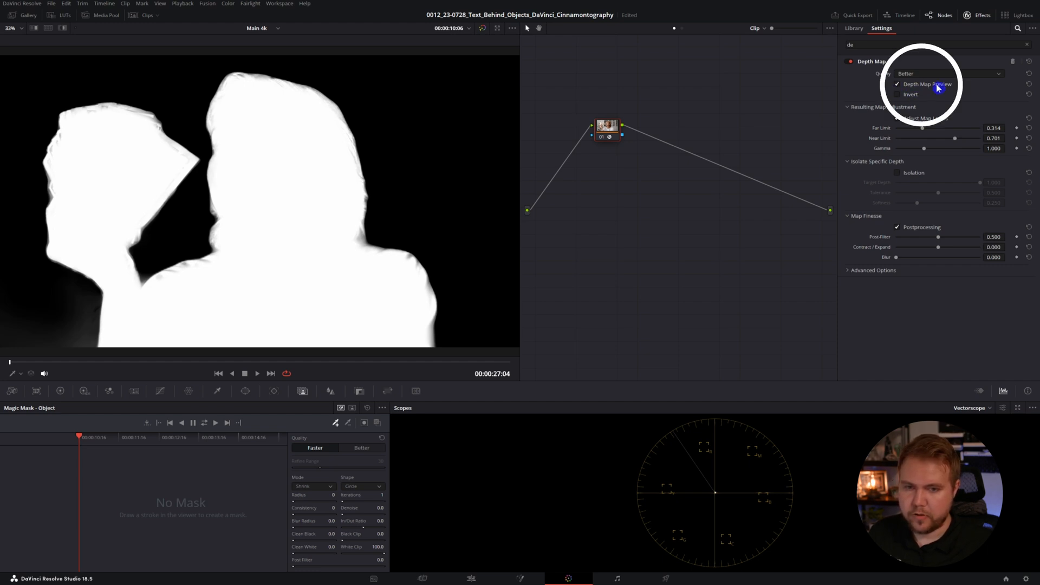
# Turn off Depth Map Preview and add an alpha output to the node graph
pyautogui.click(899, 85)
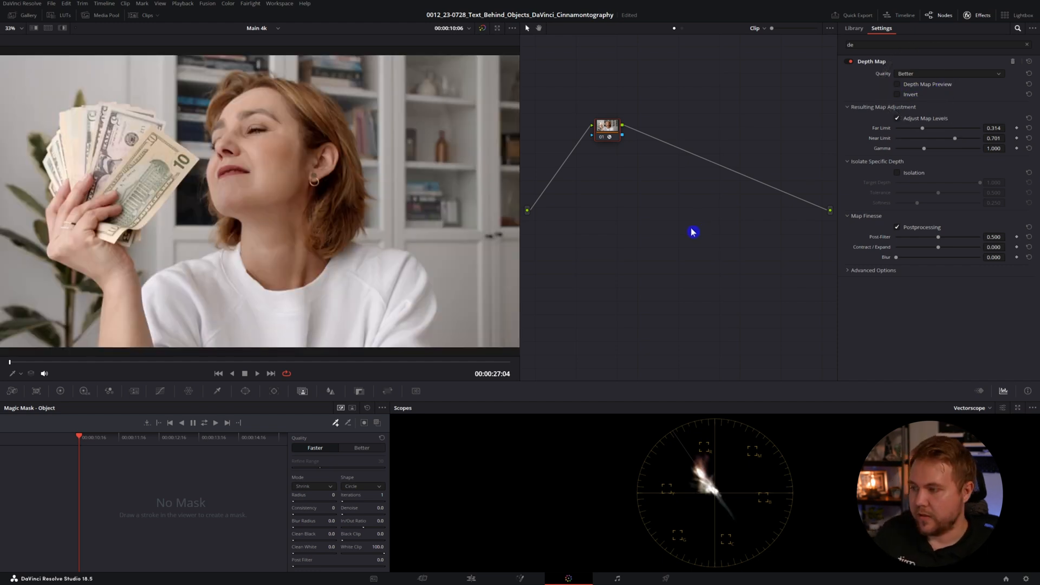
pyautogui.rightClick(692, 232)
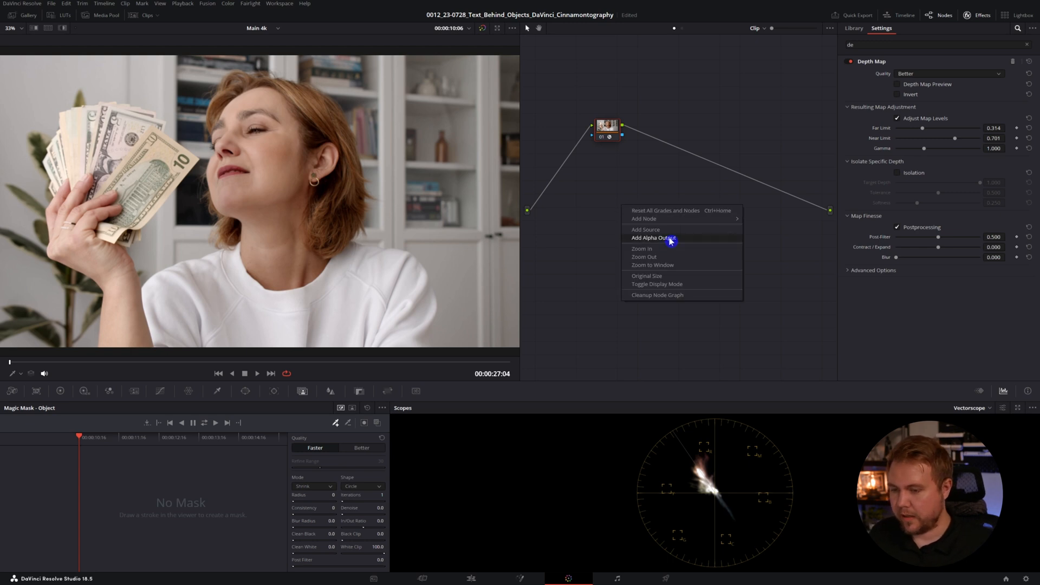
pyautogui.click(653, 239)
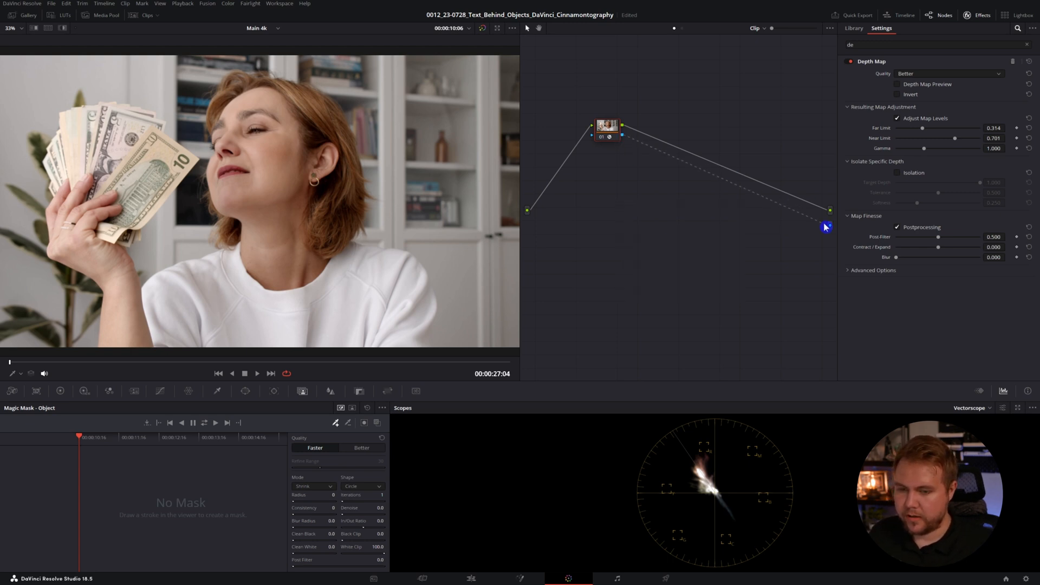